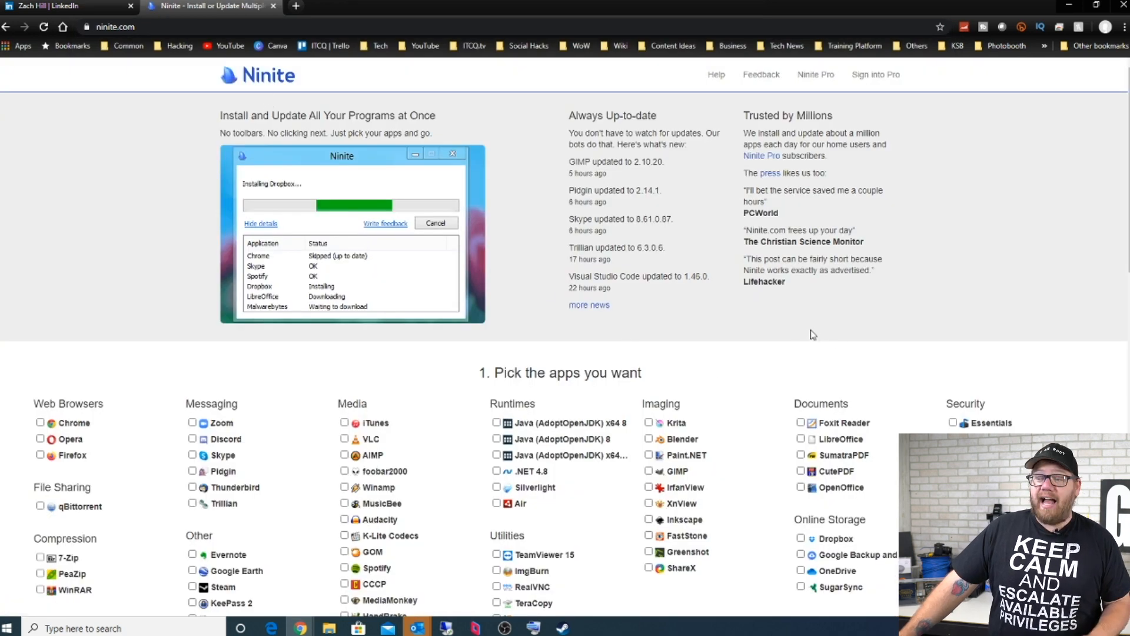
mouse_move(751, 344)
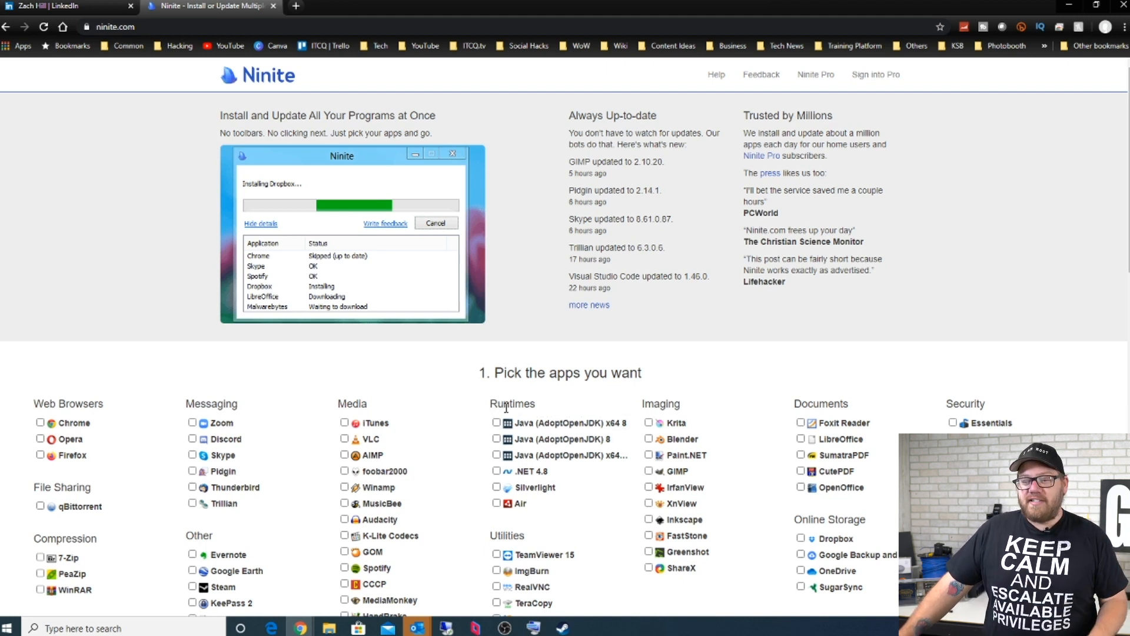
- Scroll to the 'Pick the apps you want' list where Chrome, Firefox and 7-Zip get ticked
scroll(down, 3)
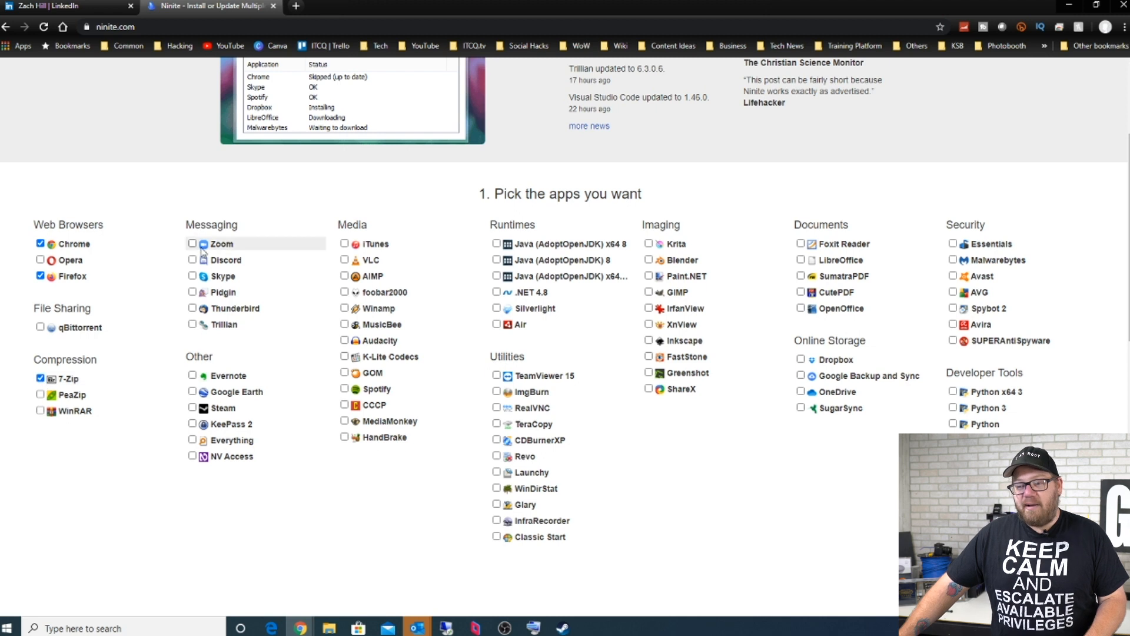
- Tick Zoom, Steam, VLC, Audacity, the Java runtimes, .NET 4.8 and Greenshot
click(194, 259)
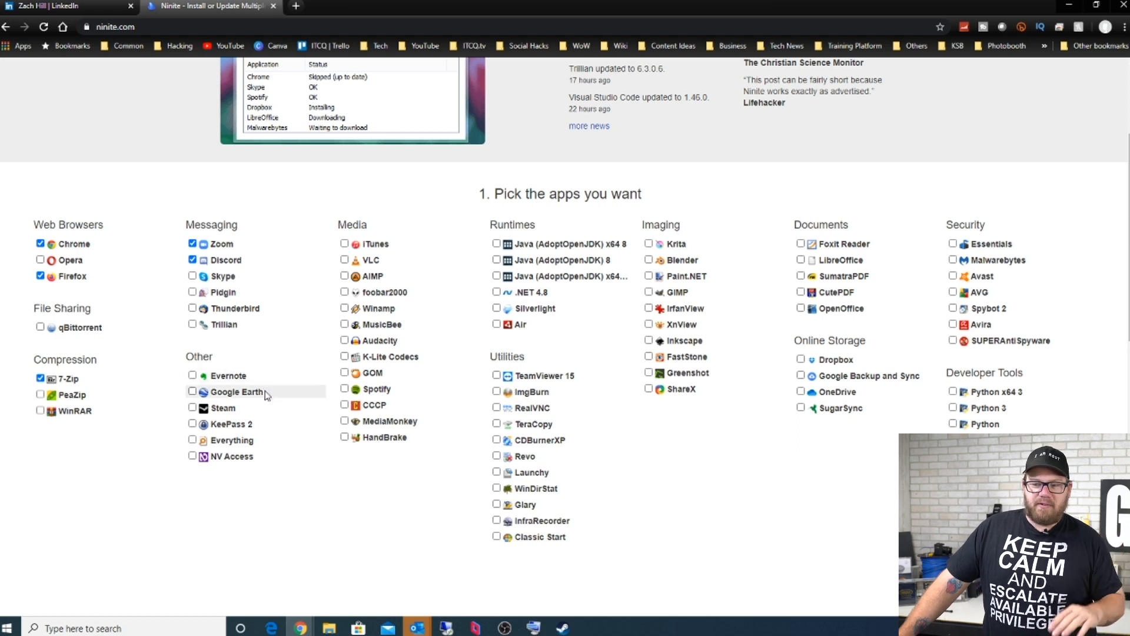
click(193, 407)
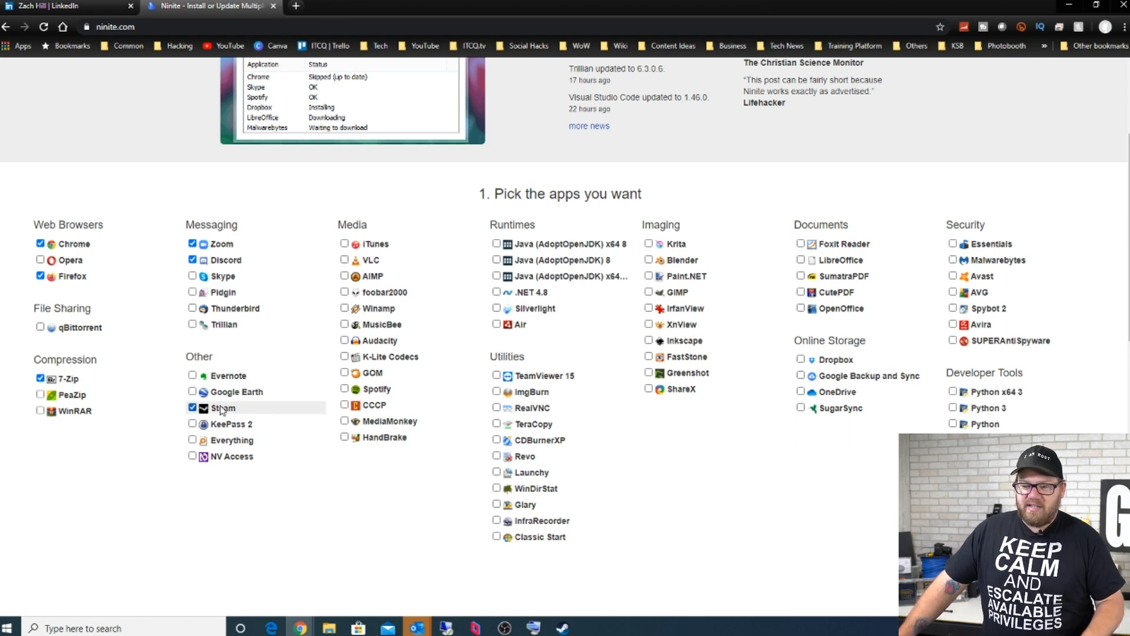
click(344, 259)
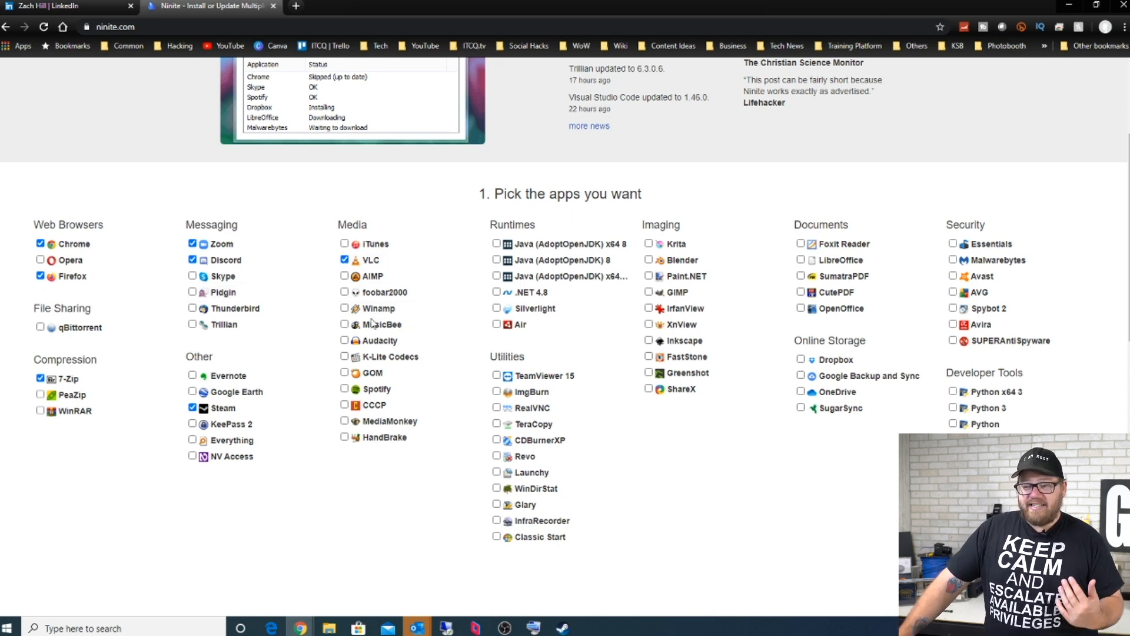
click(344, 340)
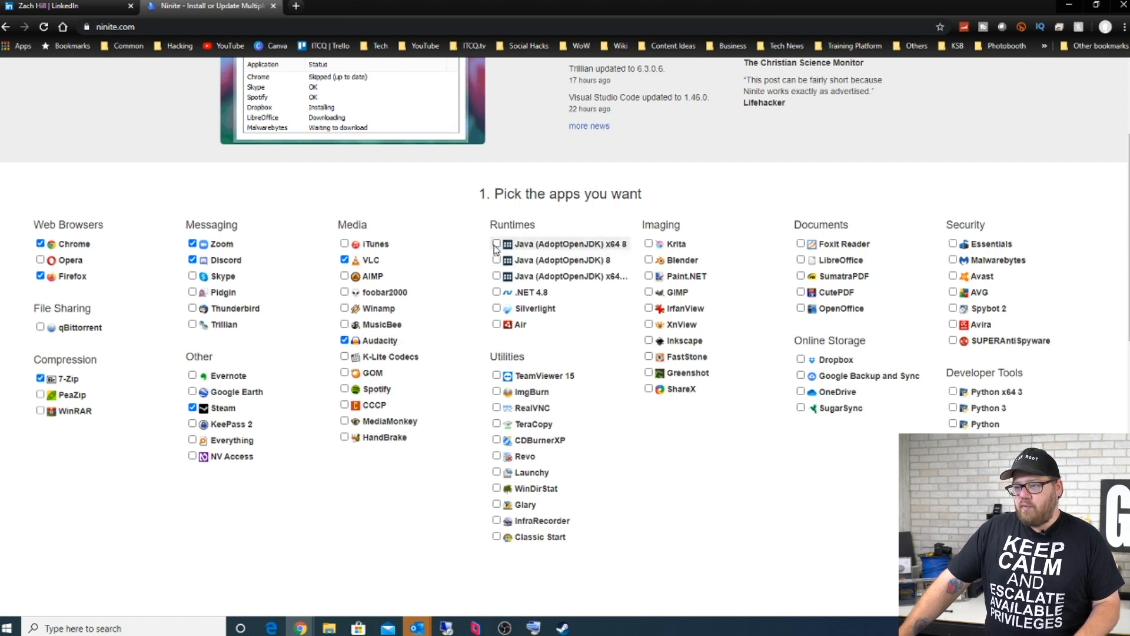
click(495, 244)
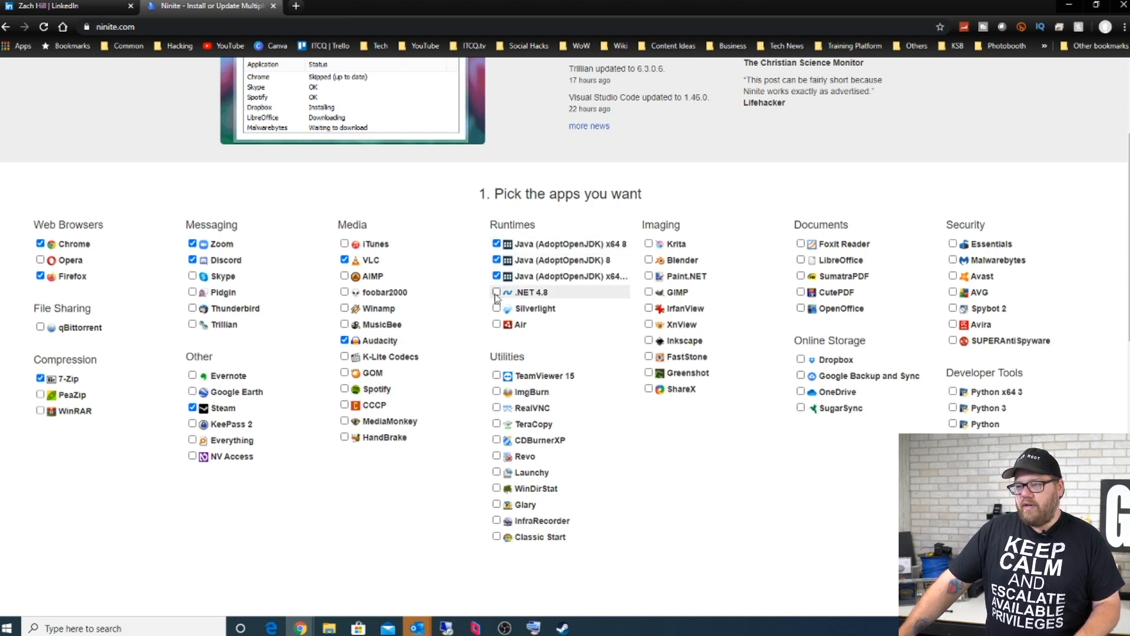
click(495, 292)
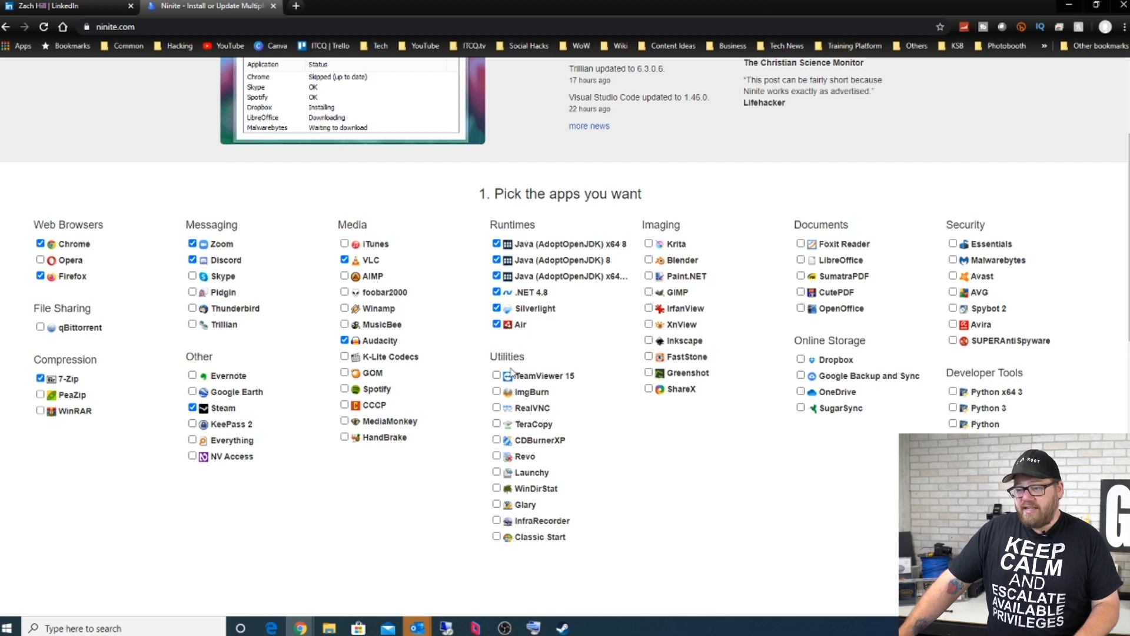
mouse_move(604, 416)
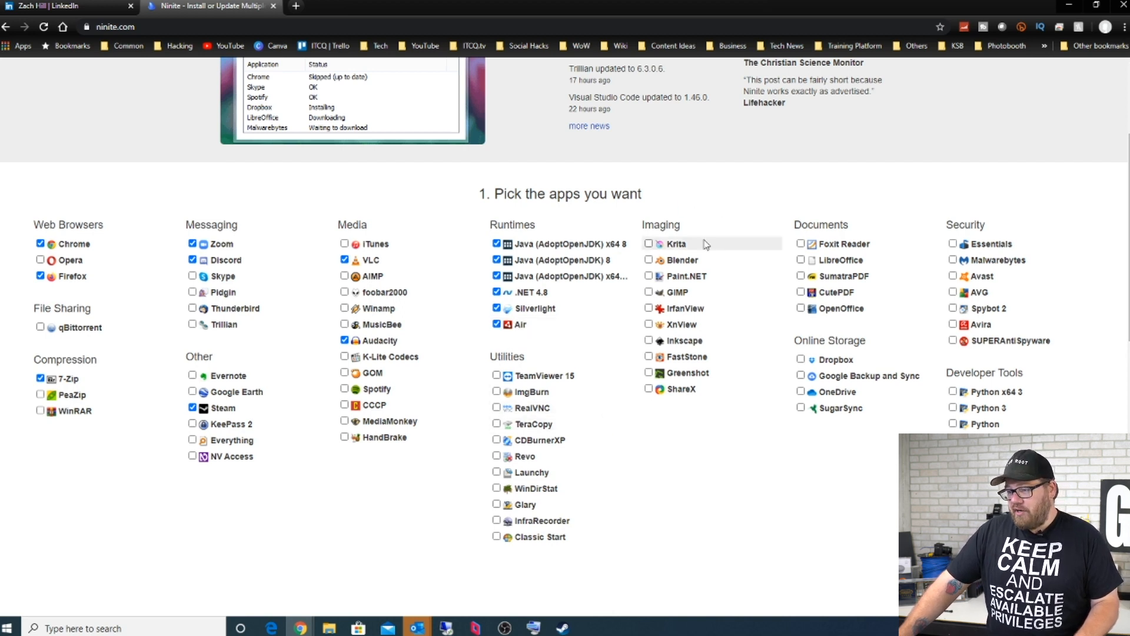
mouse_move(648, 305)
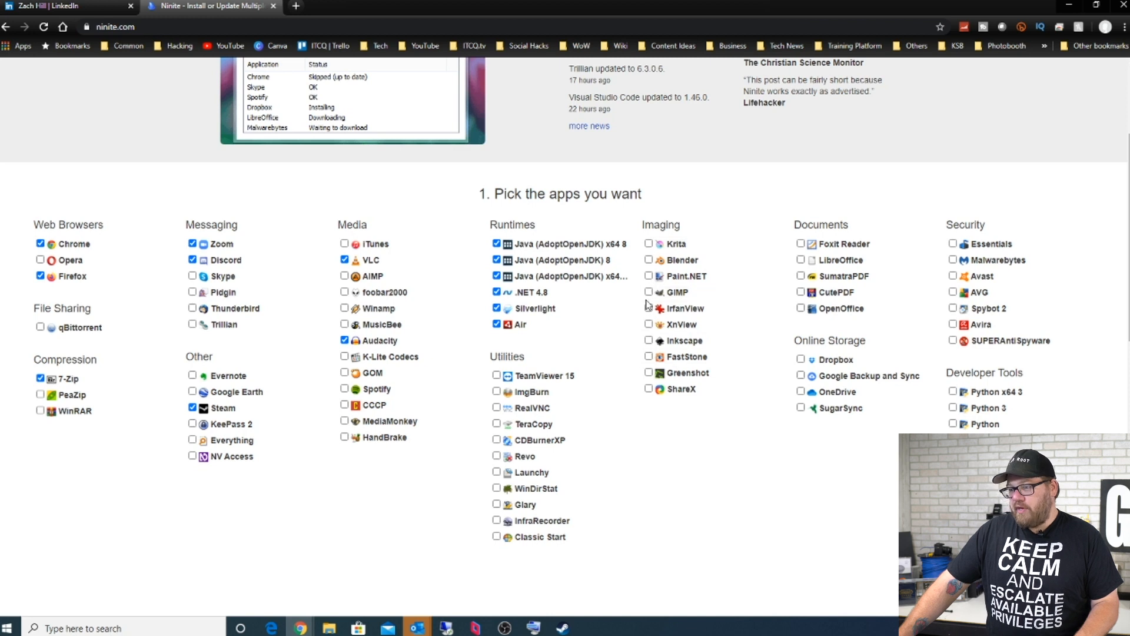
click(647, 372)
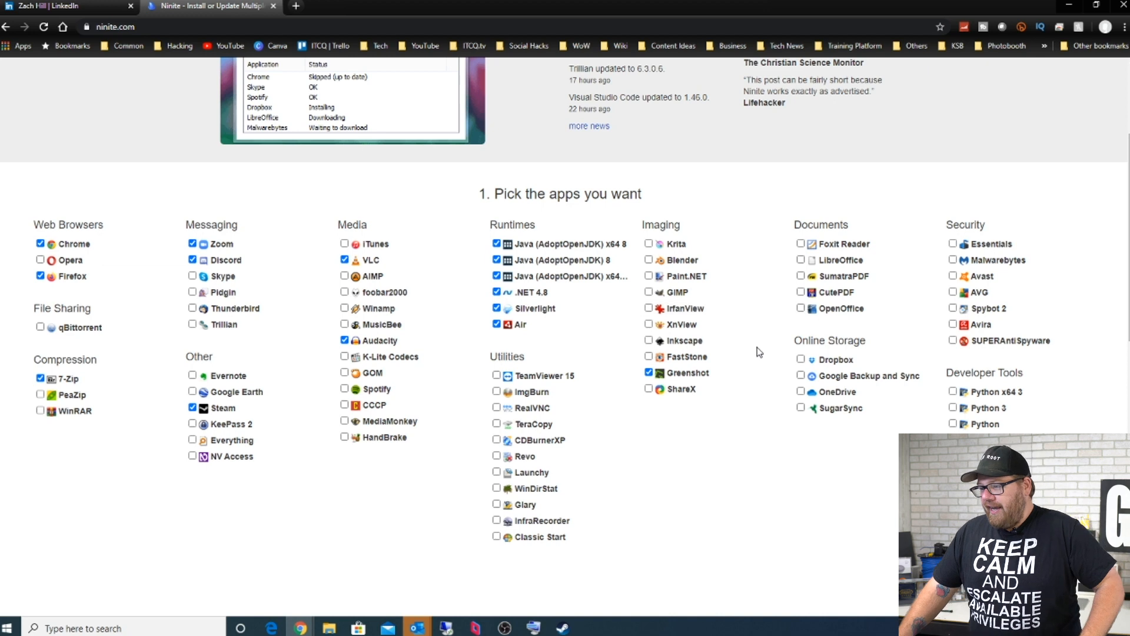
mouse_move(824, 334)
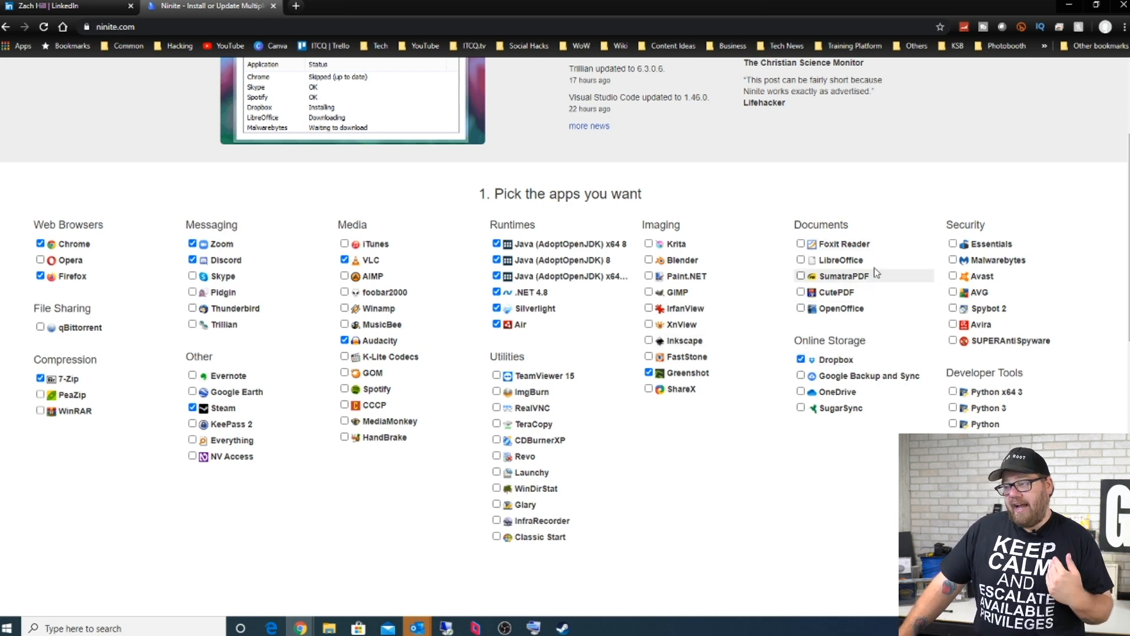
- Tick Python x64 3, FileZilla and Notepad++ further down the list
scroll(down, 3)
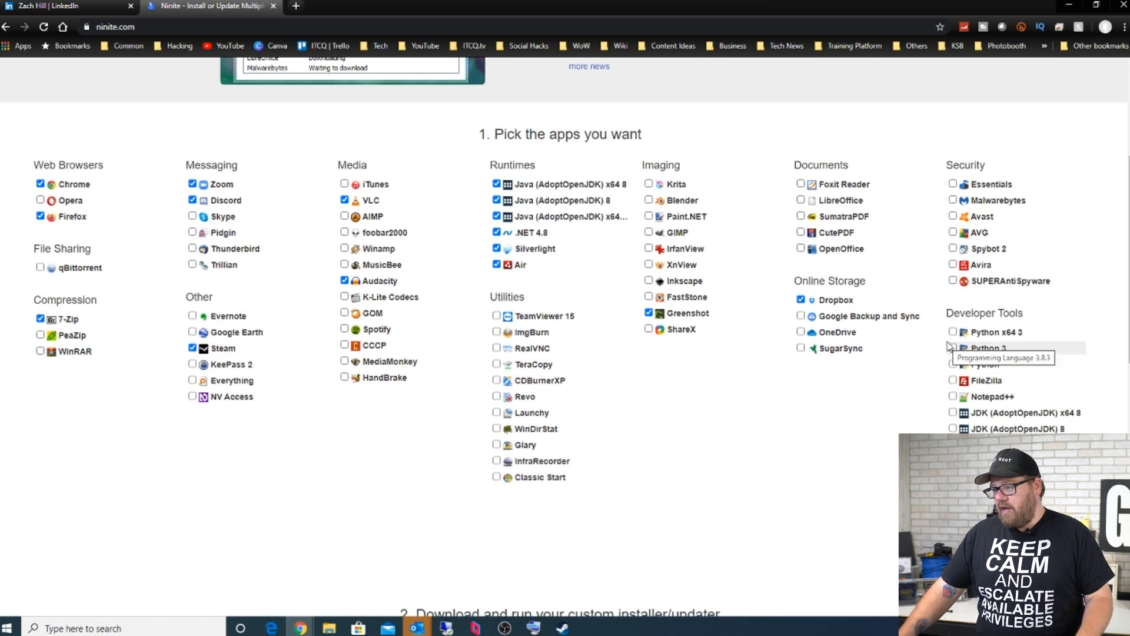
click(953, 332)
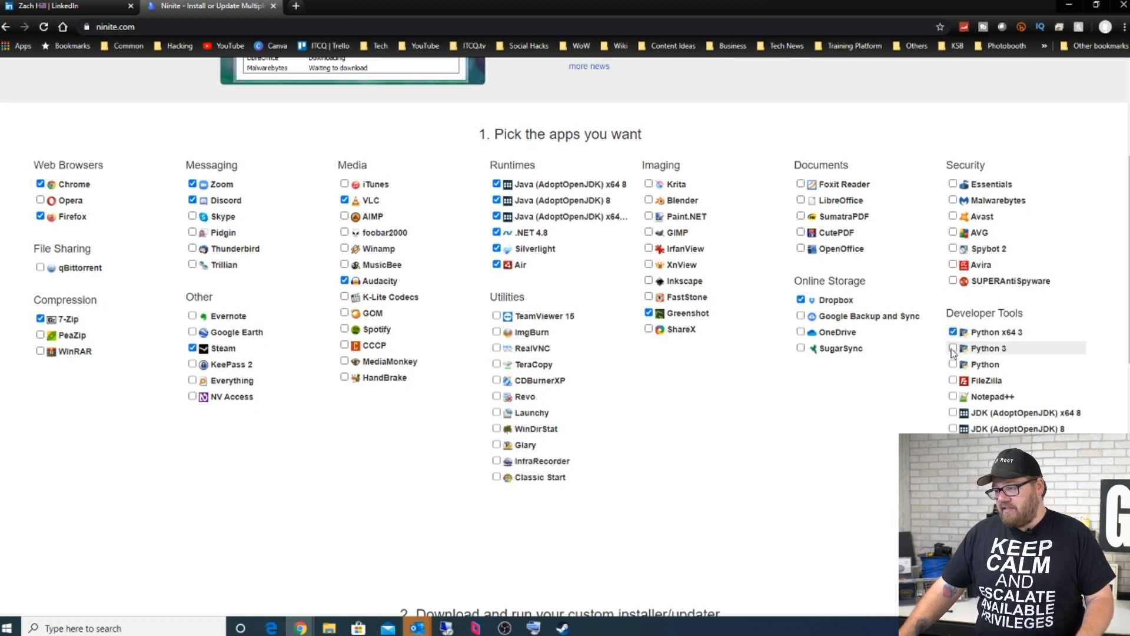
click(954, 396)
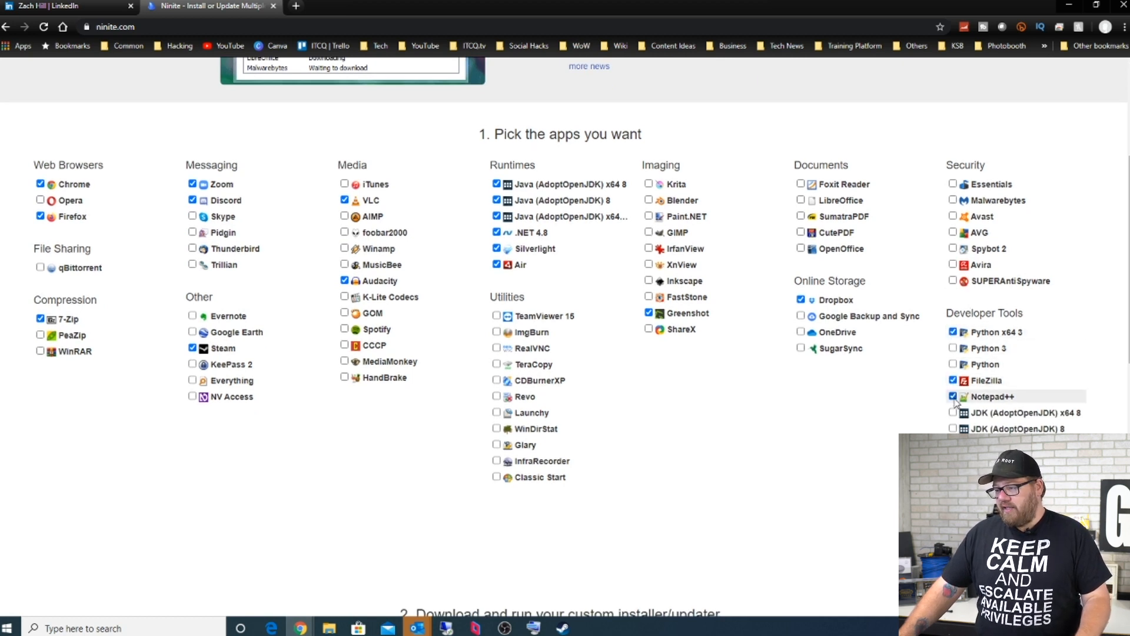
- Download the custom Ninite installer for the checked apps via 'Get Your Ninite'
scroll(down, 3)
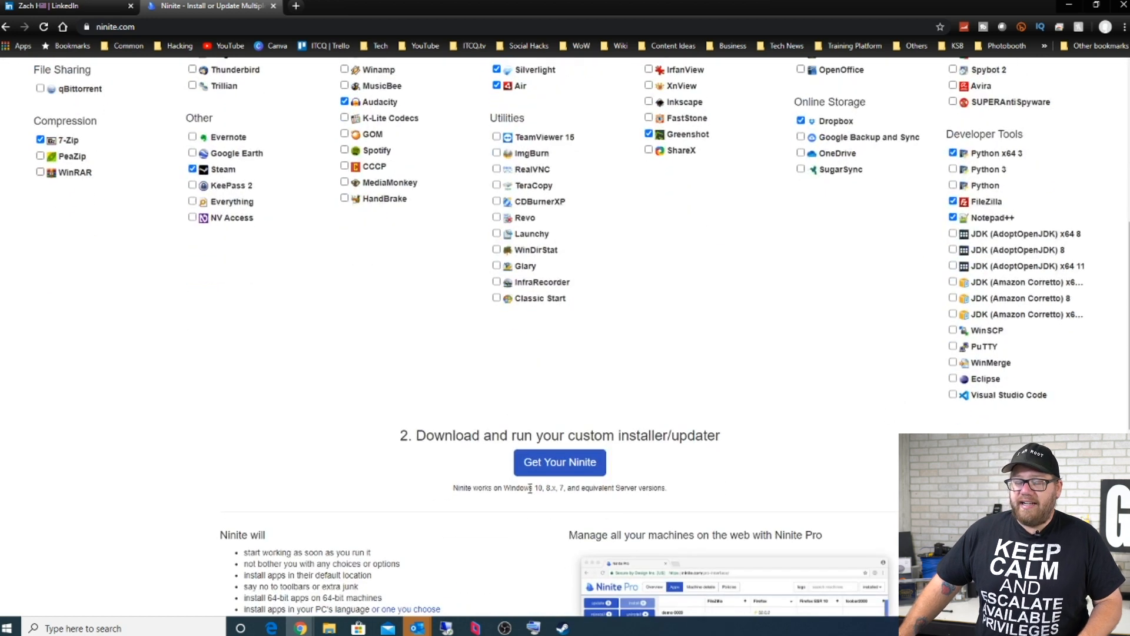
click(560, 462)
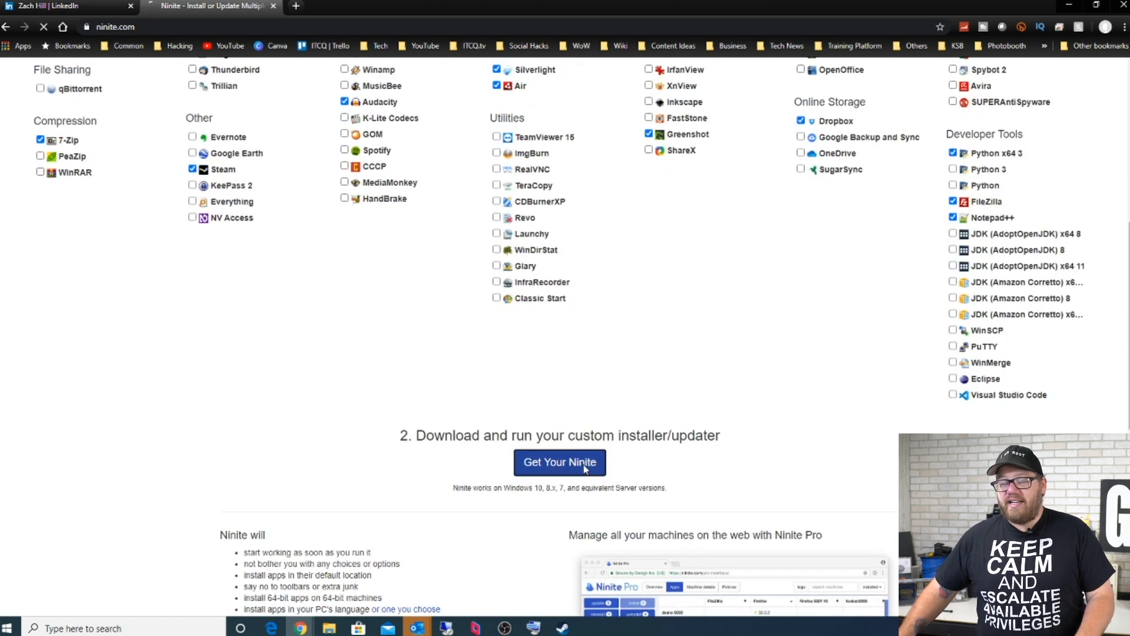
click(561, 461)
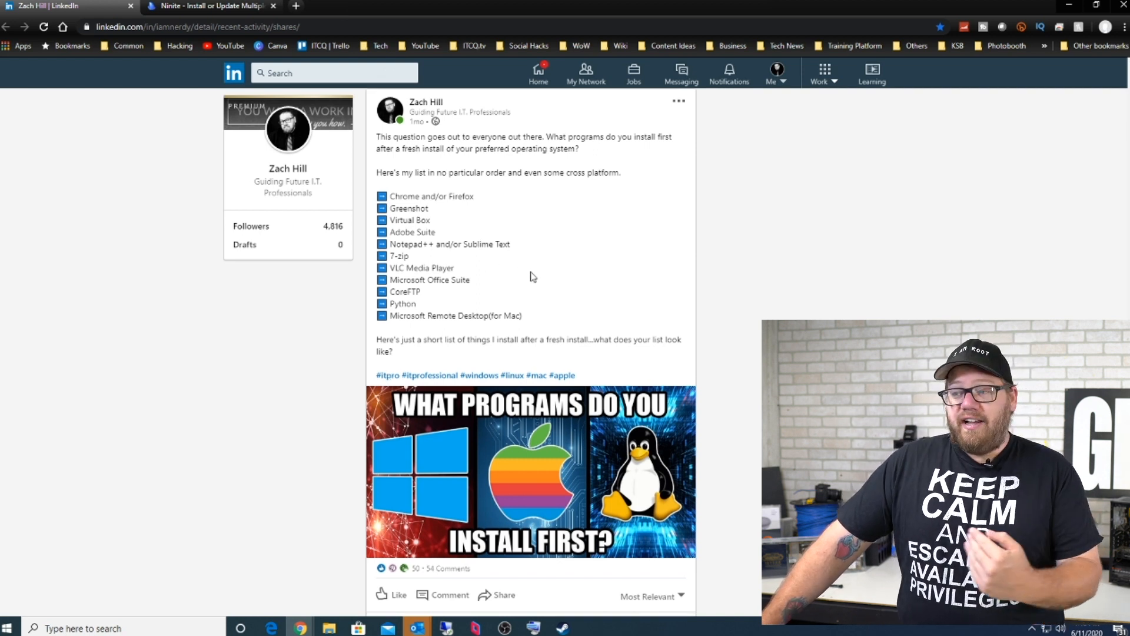
scroll(down, 3)
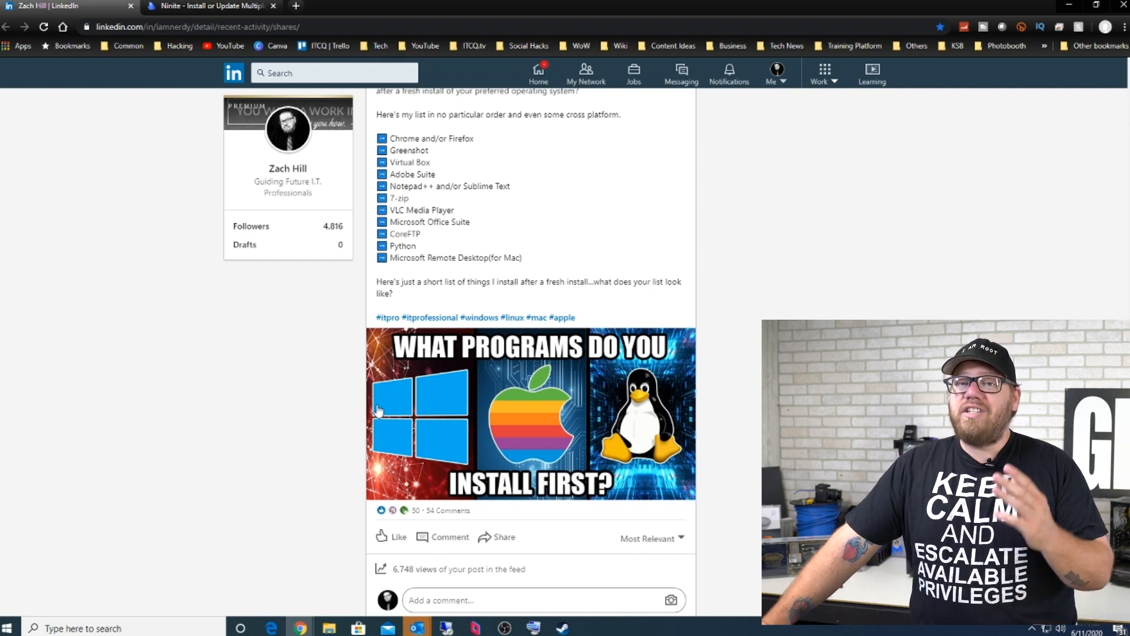
- Read down the comment thread and expand the long new-laptop setup comment in full
scroll(down, 3)
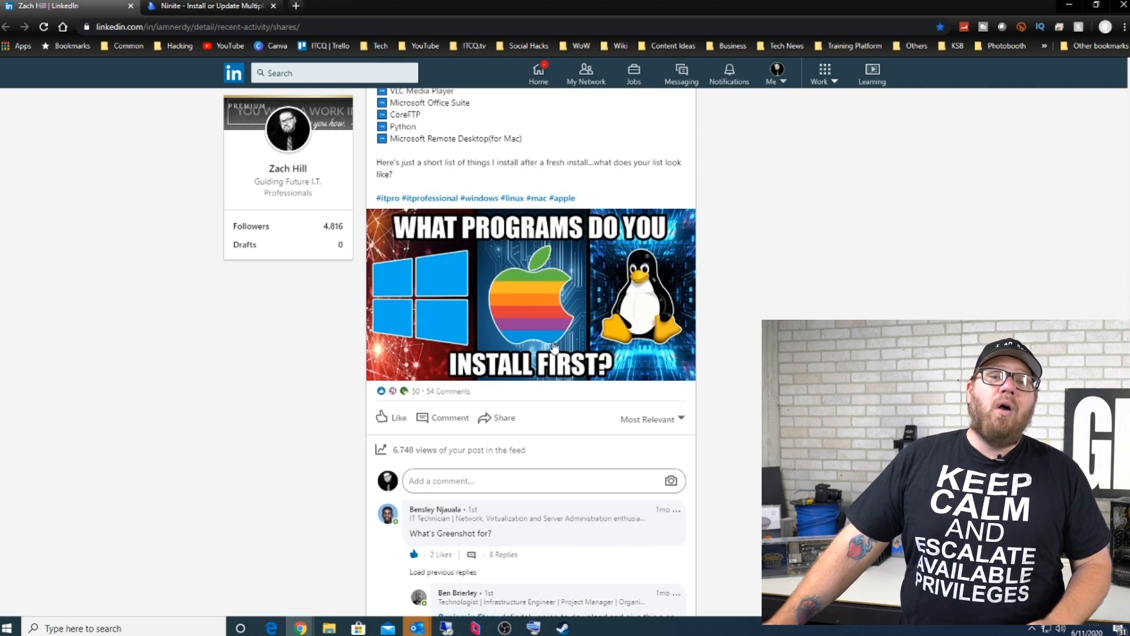
scroll(down, 3)
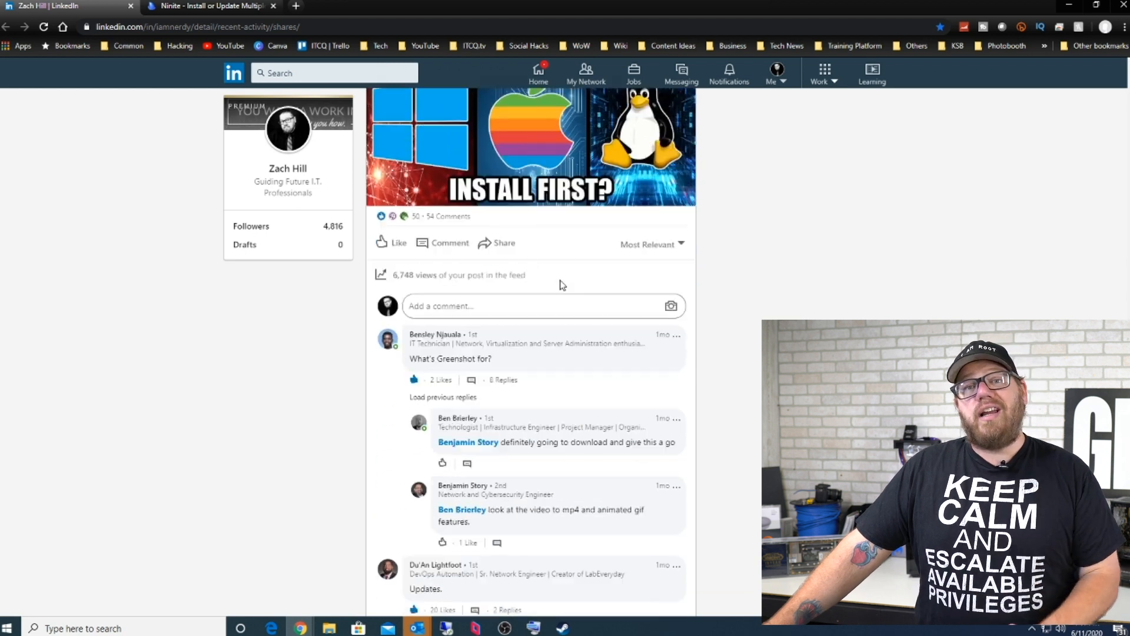
scroll(down, 3)
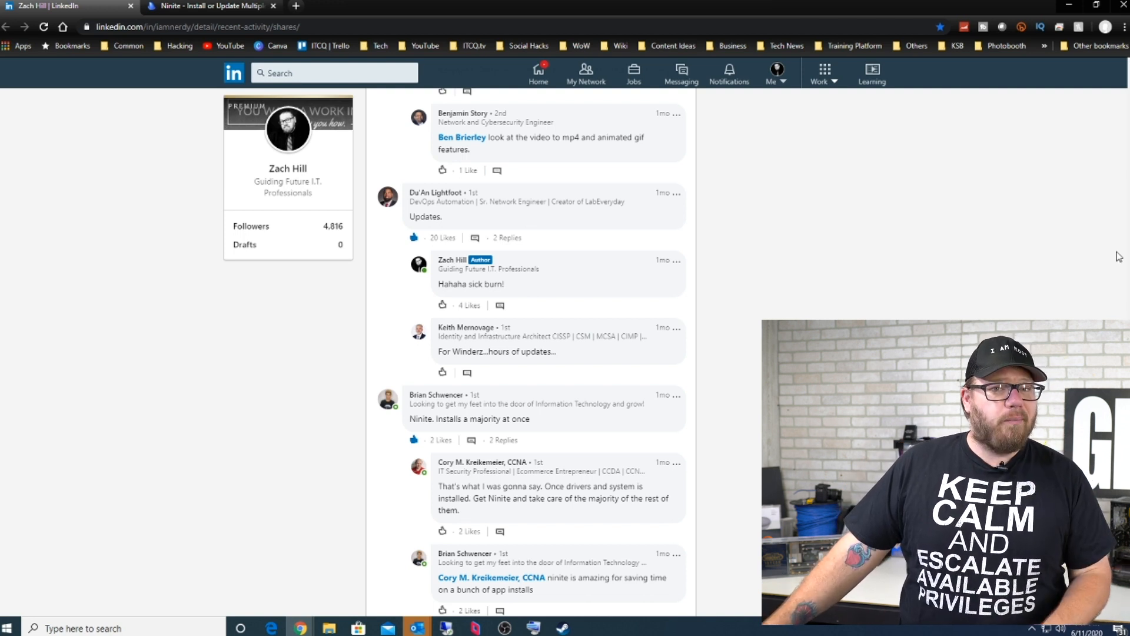
scroll(down, 3)
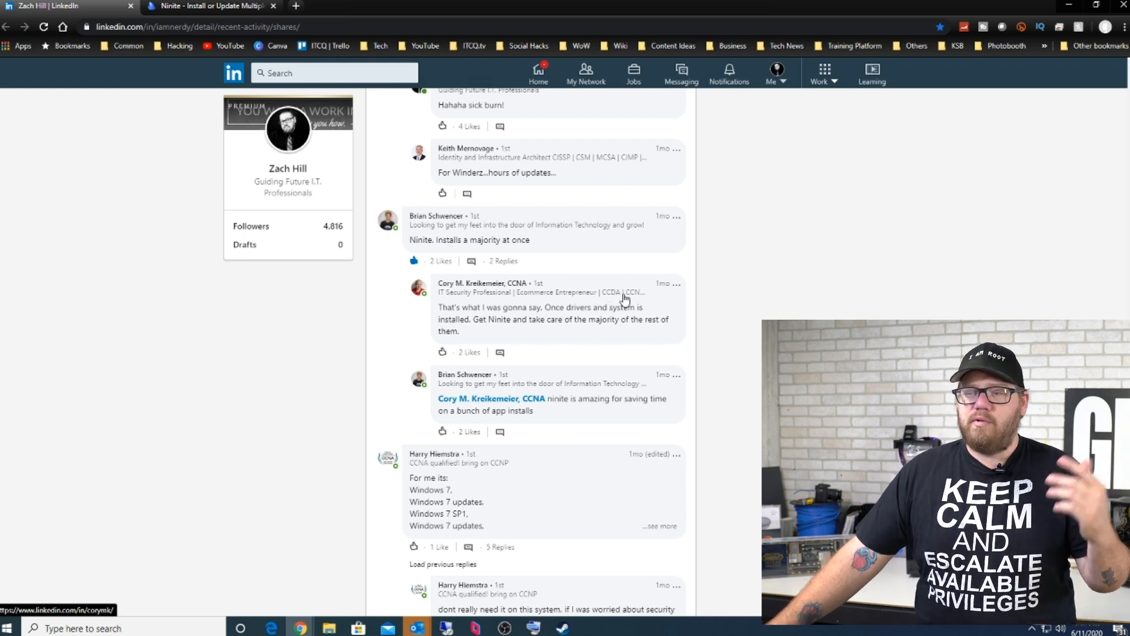
mouse_move(682, 430)
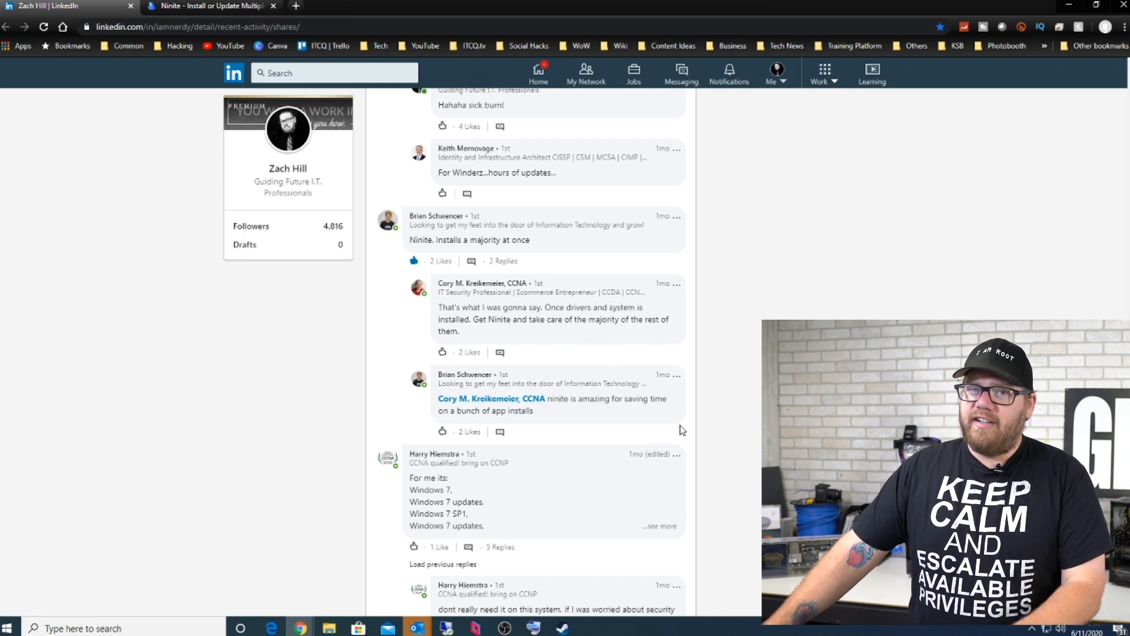
mouse_move(702, 392)
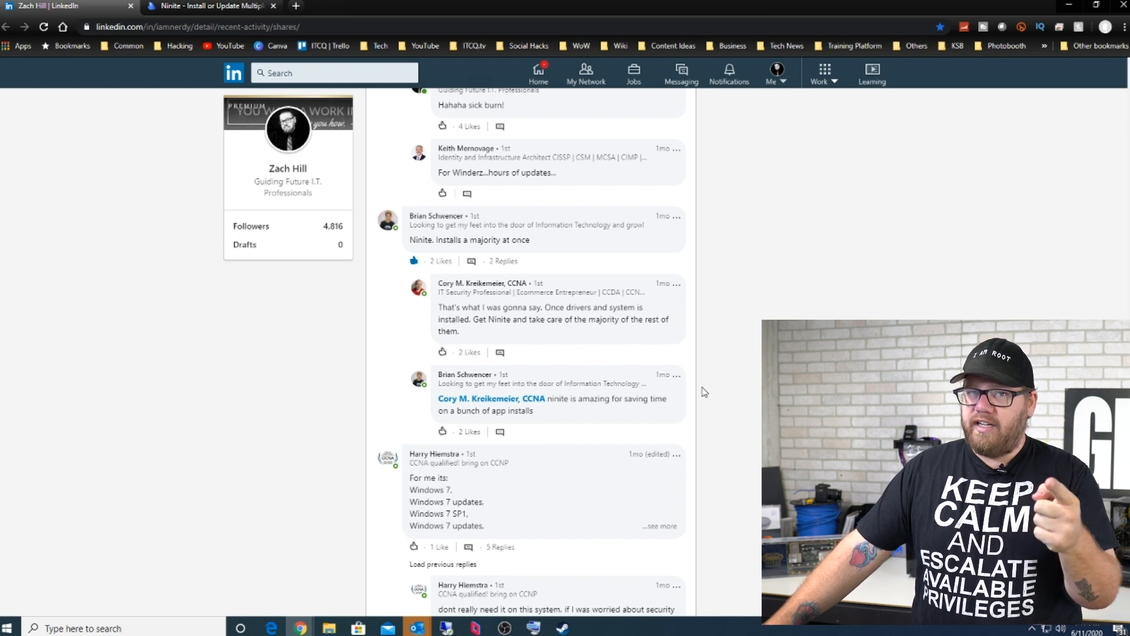
scroll(down, 3)
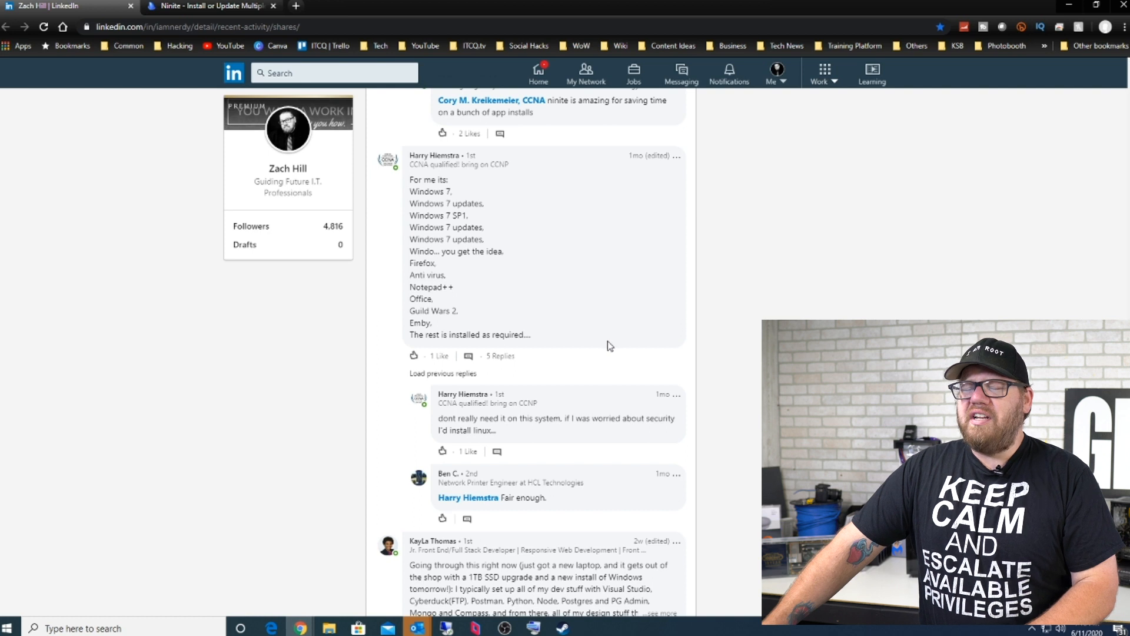
mouse_move(623, 321)
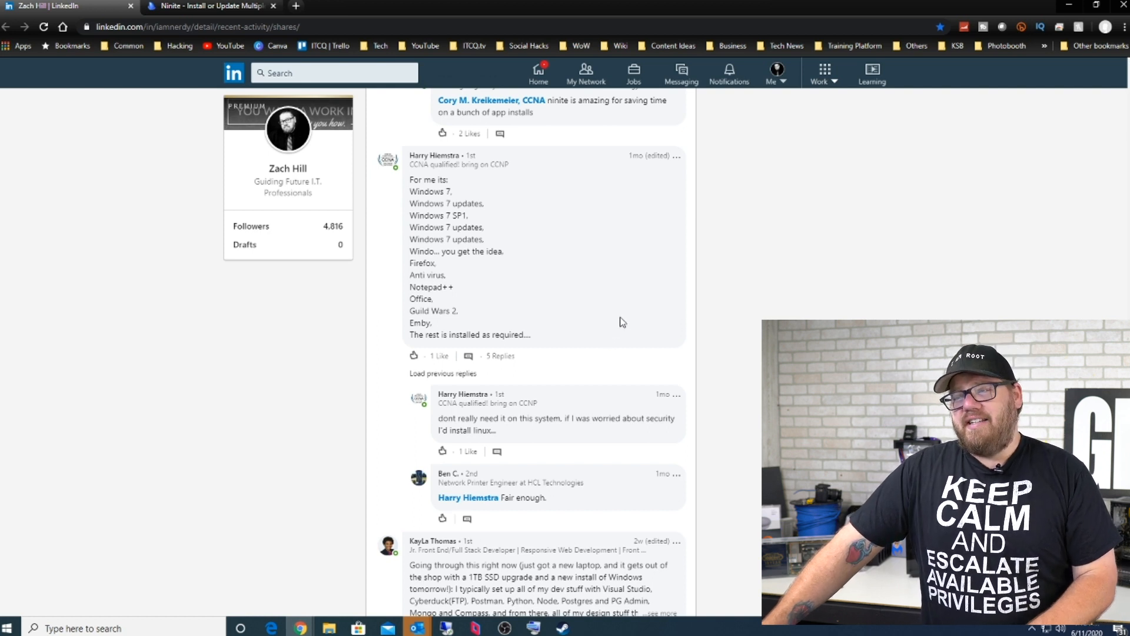
mouse_move(590, 287)
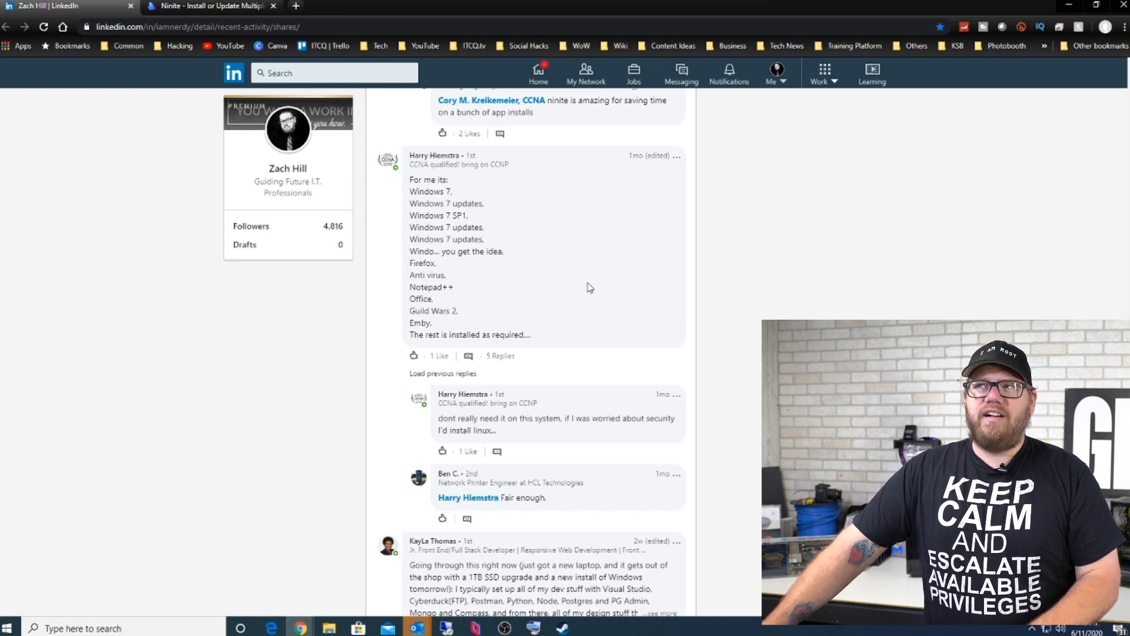
mouse_move(592, 281)
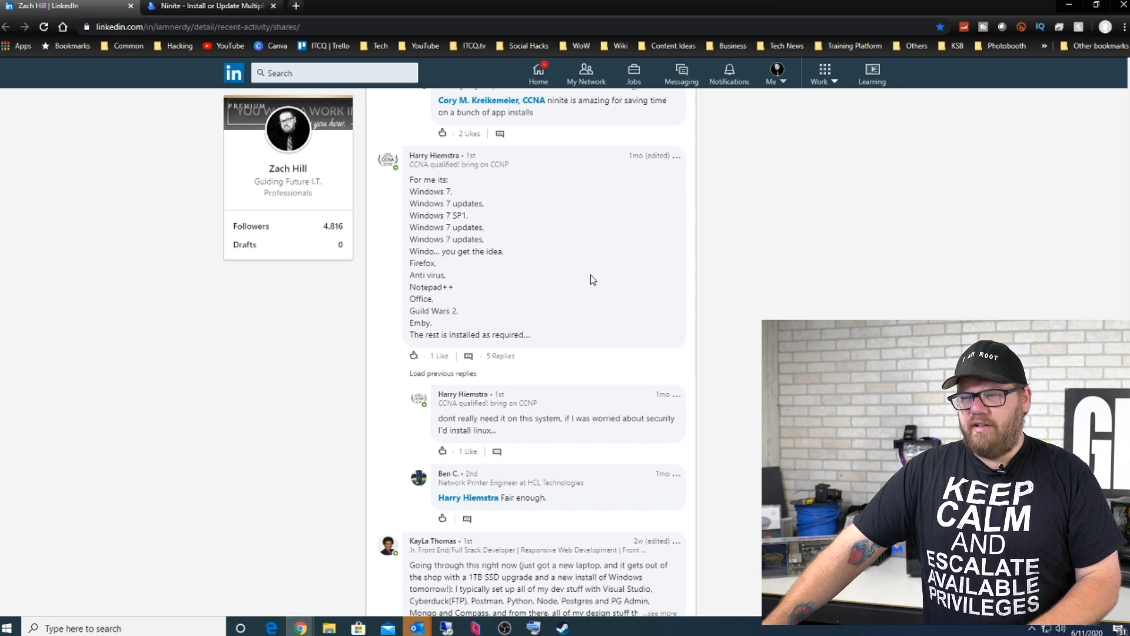
mouse_move(402, 266)
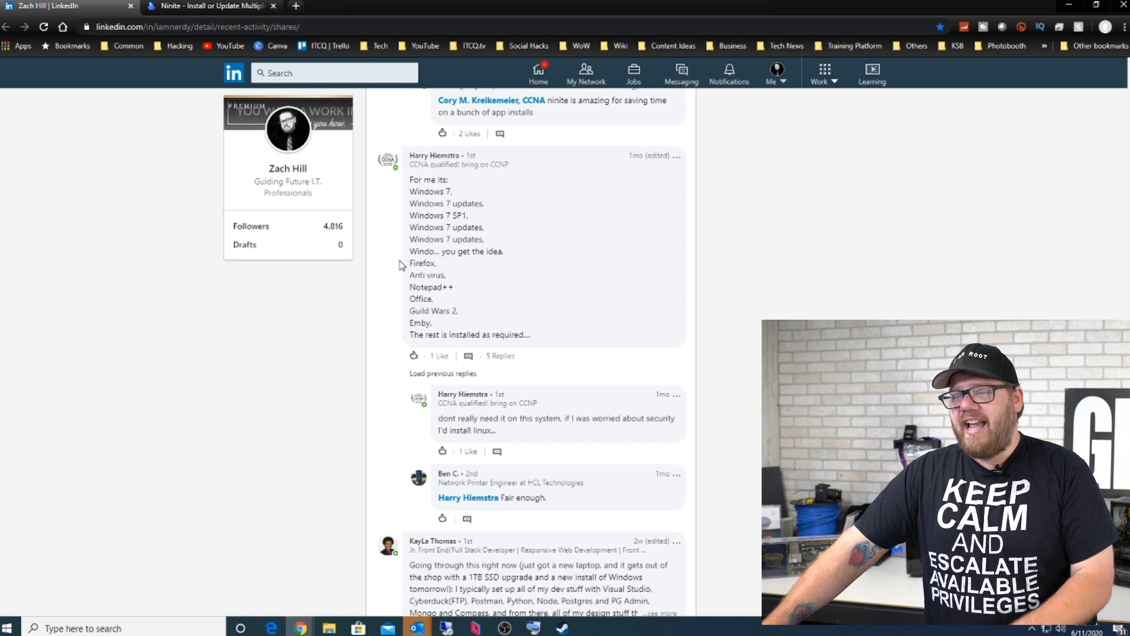
mouse_move(483, 280)
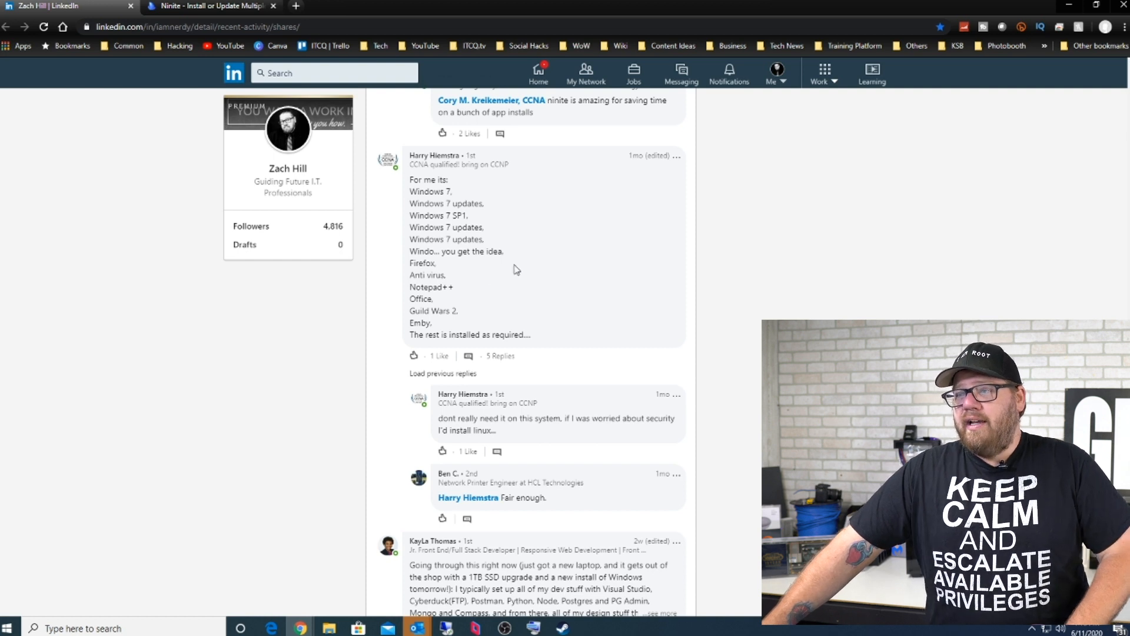
scroll(down, 3)
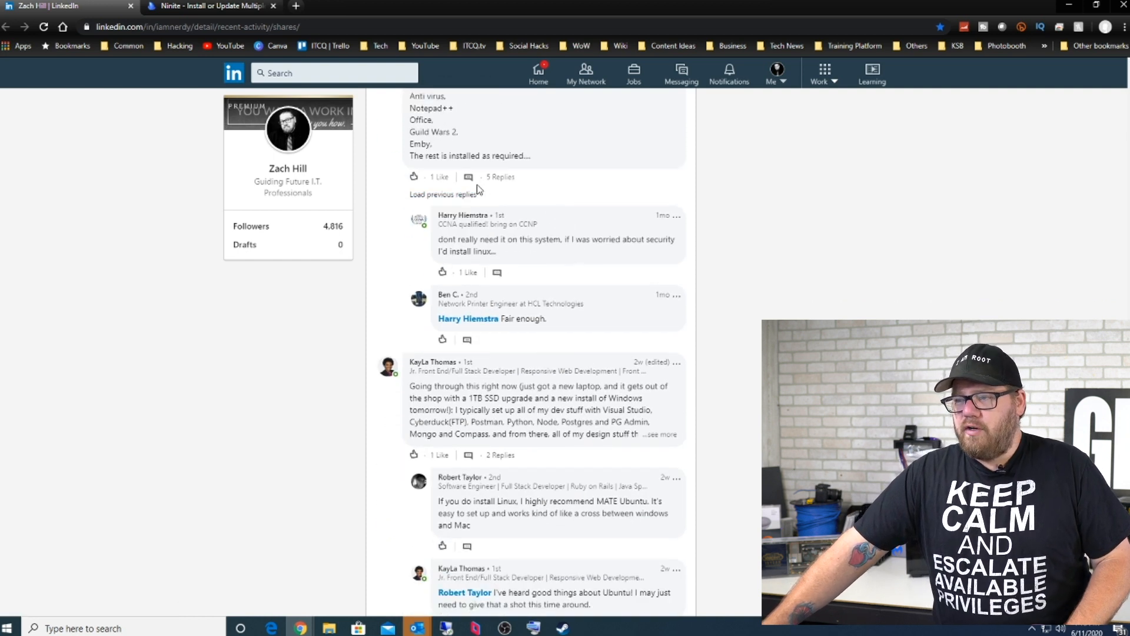
scroll(down, 3)
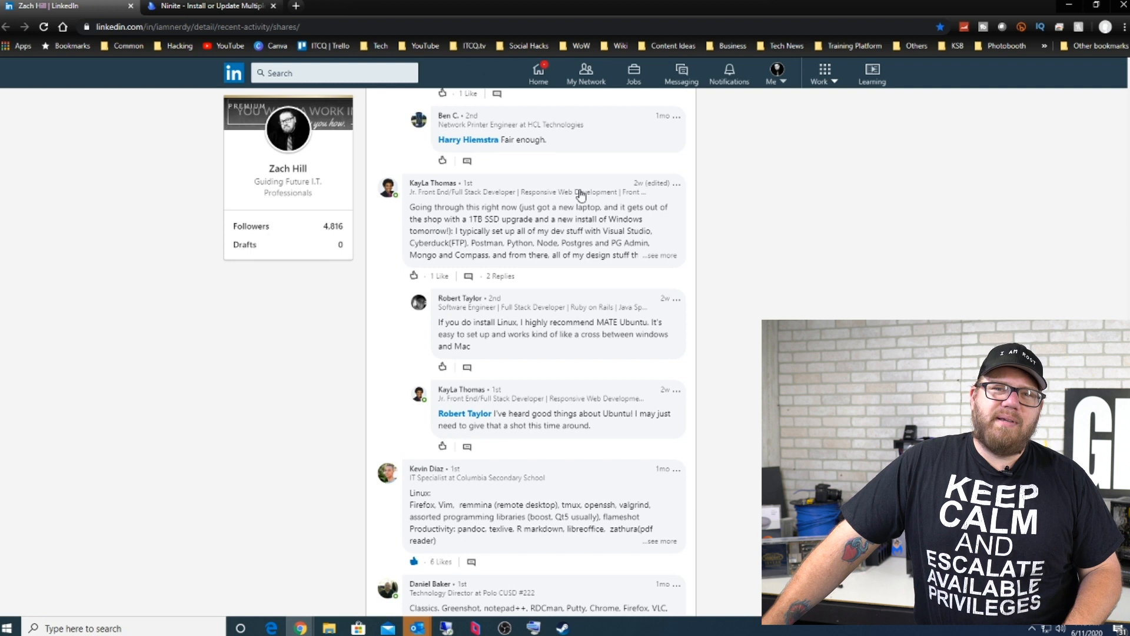
mouse_move(595, 182)
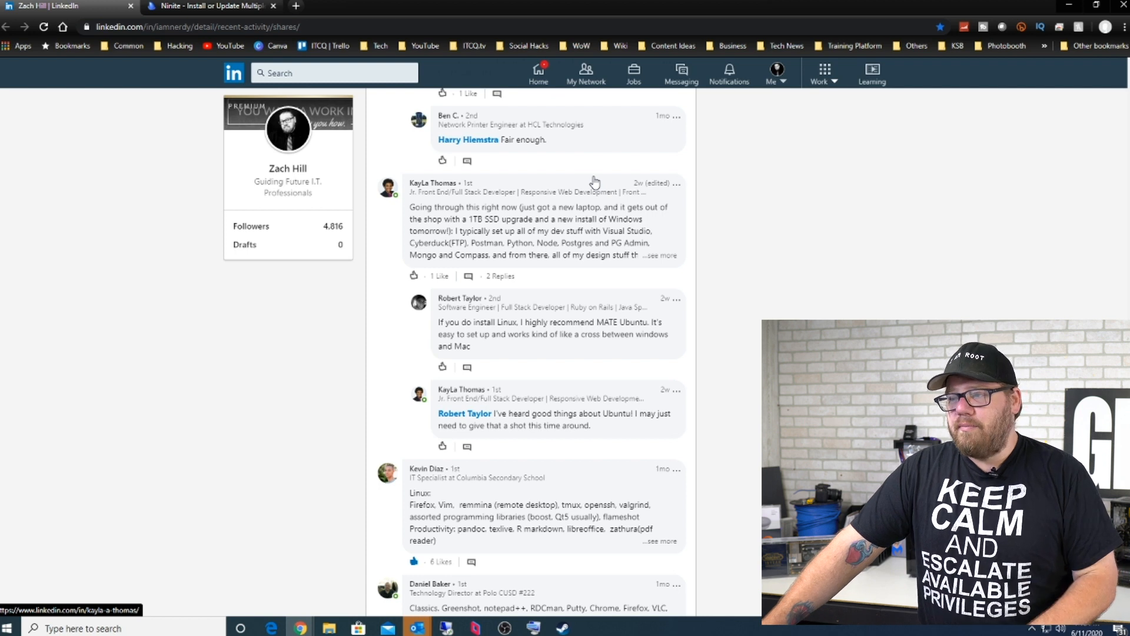
click(664, 255)
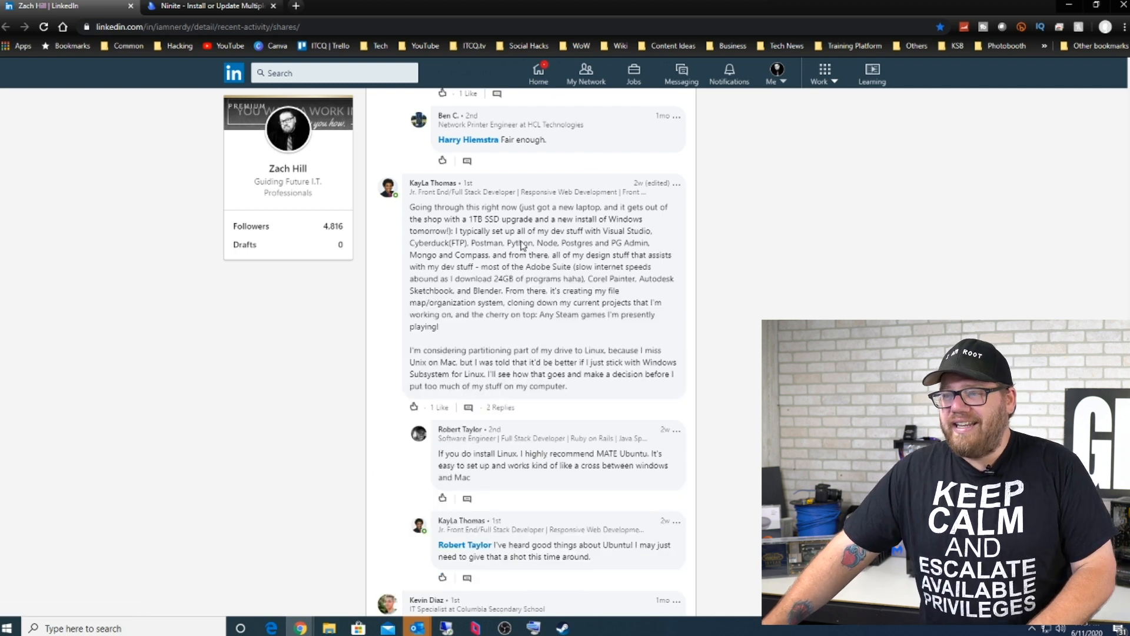
mouse_move(499, 254)
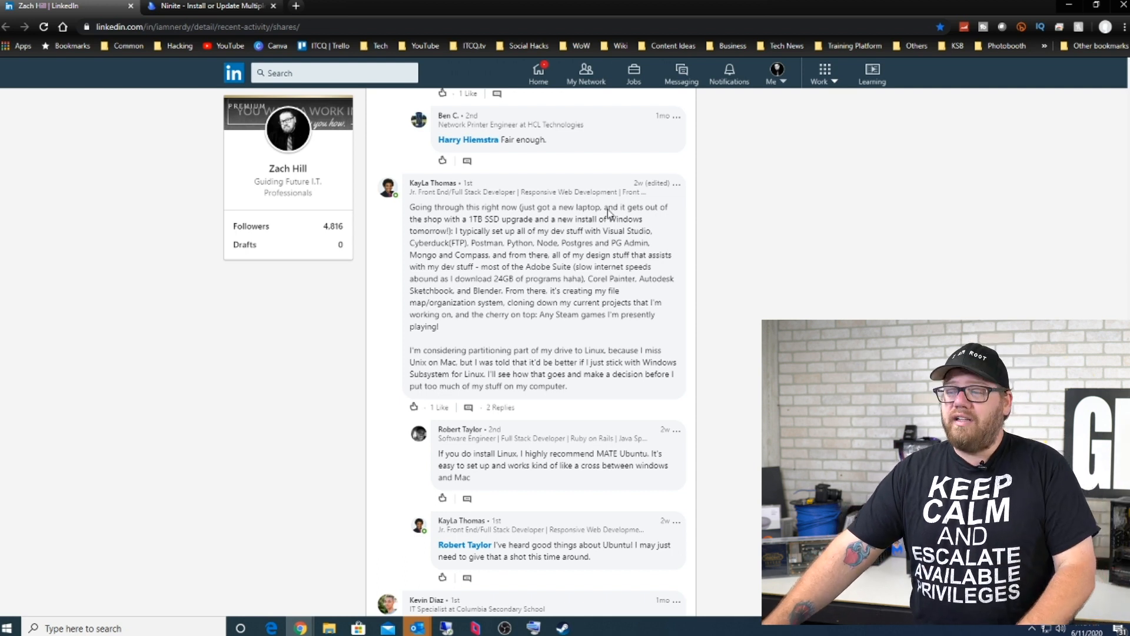
- Continue down and expand the comment listing Linux tools
scroll(down, 3)
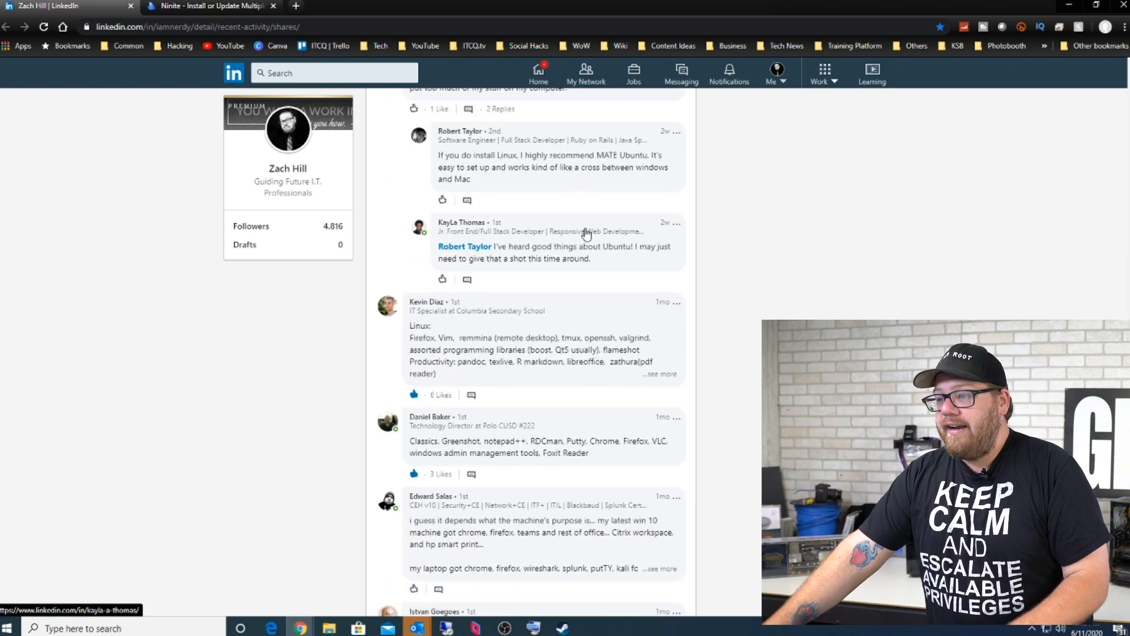
click(661, 375)
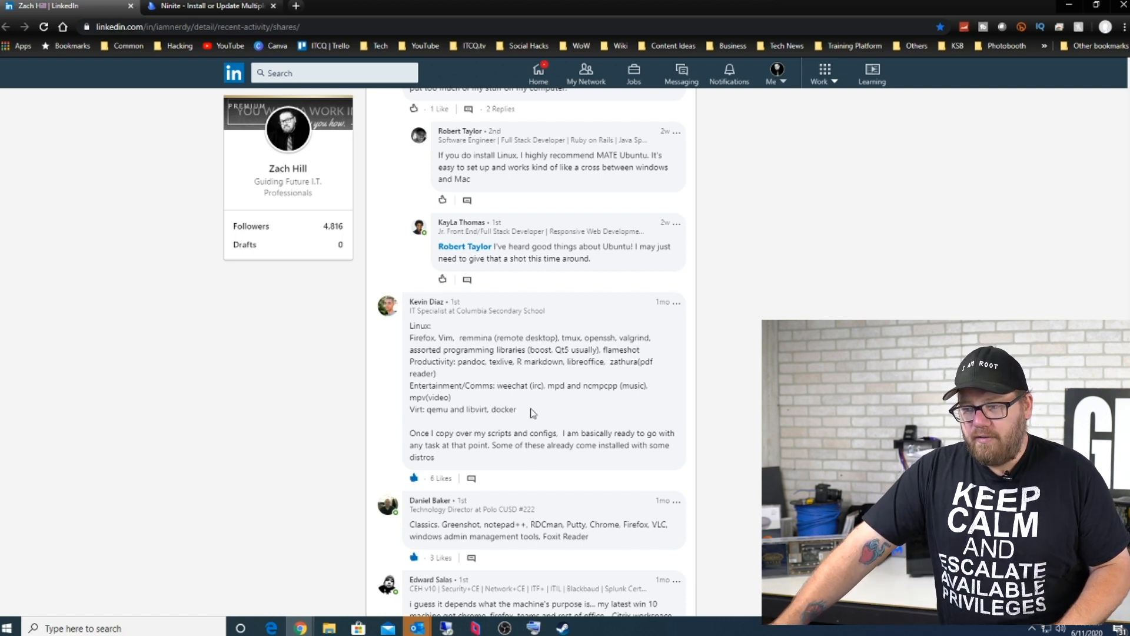
mouse_move(542, 405)
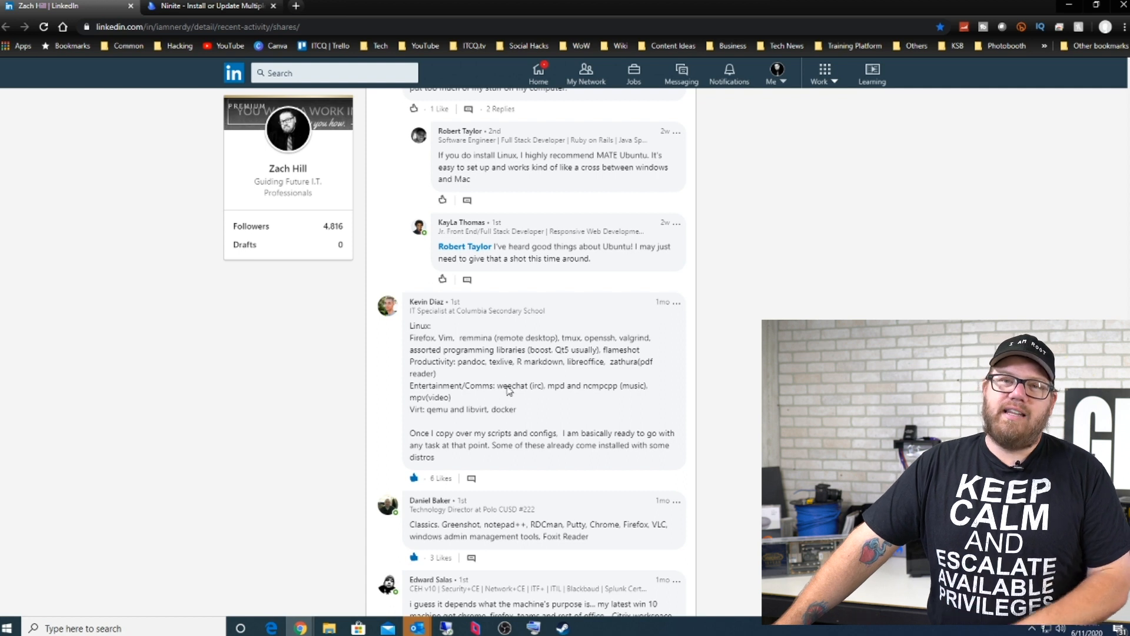
- Scroll further down the thread past the Linux tools comment to more replies
scroll(down, 3)
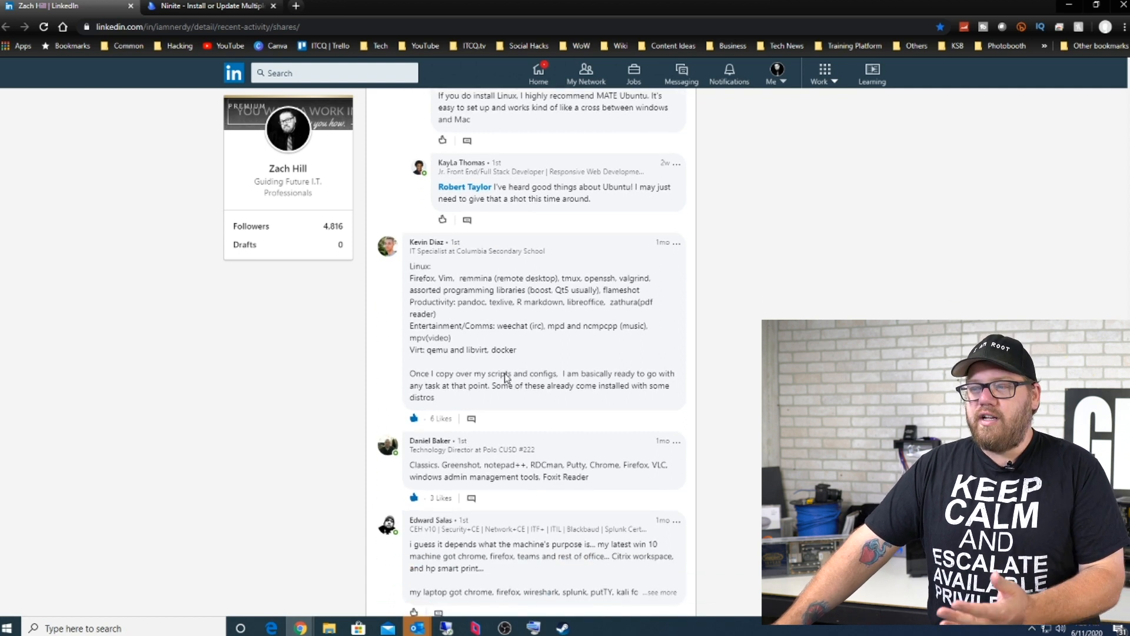
scroll(down, 3)
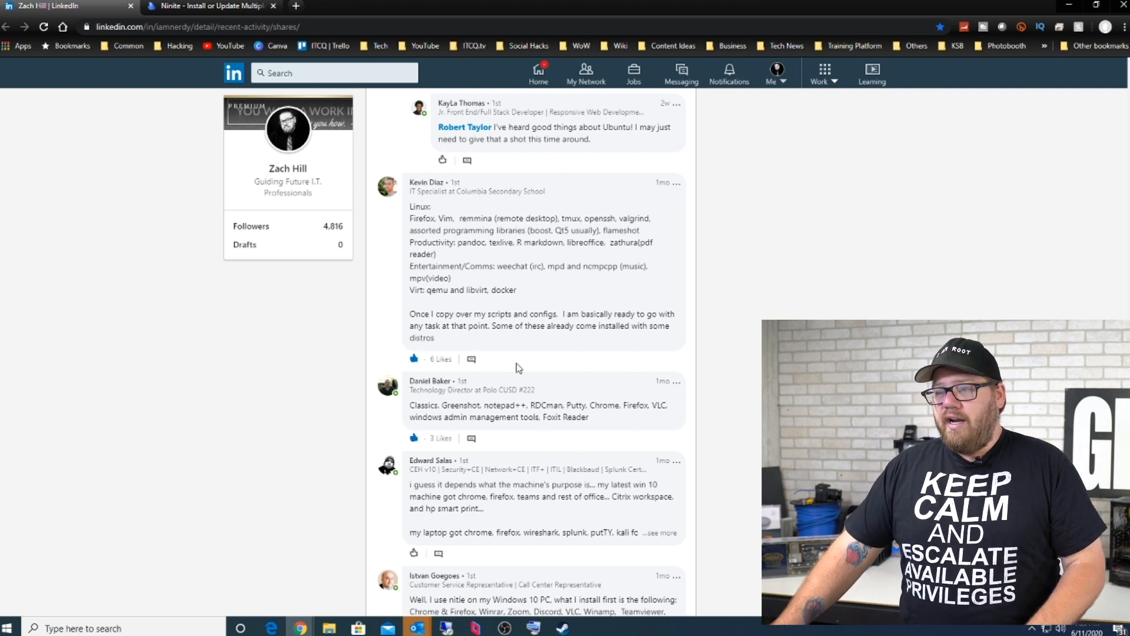
scroll(down, 3)
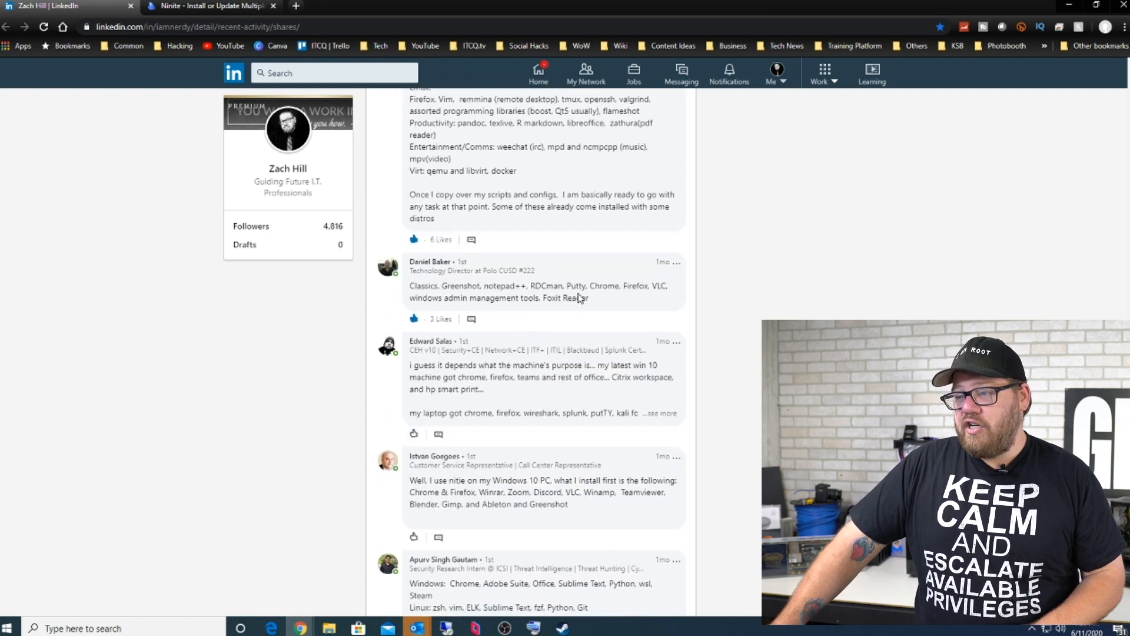
mouse_move(613, 268)
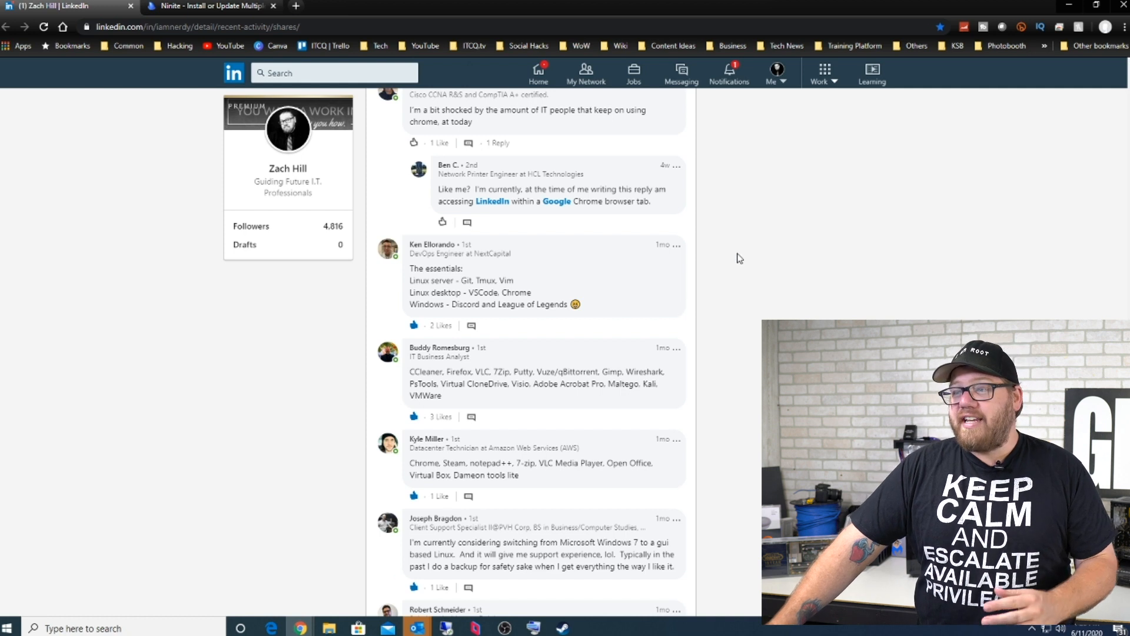
mouse_move(657, 270)
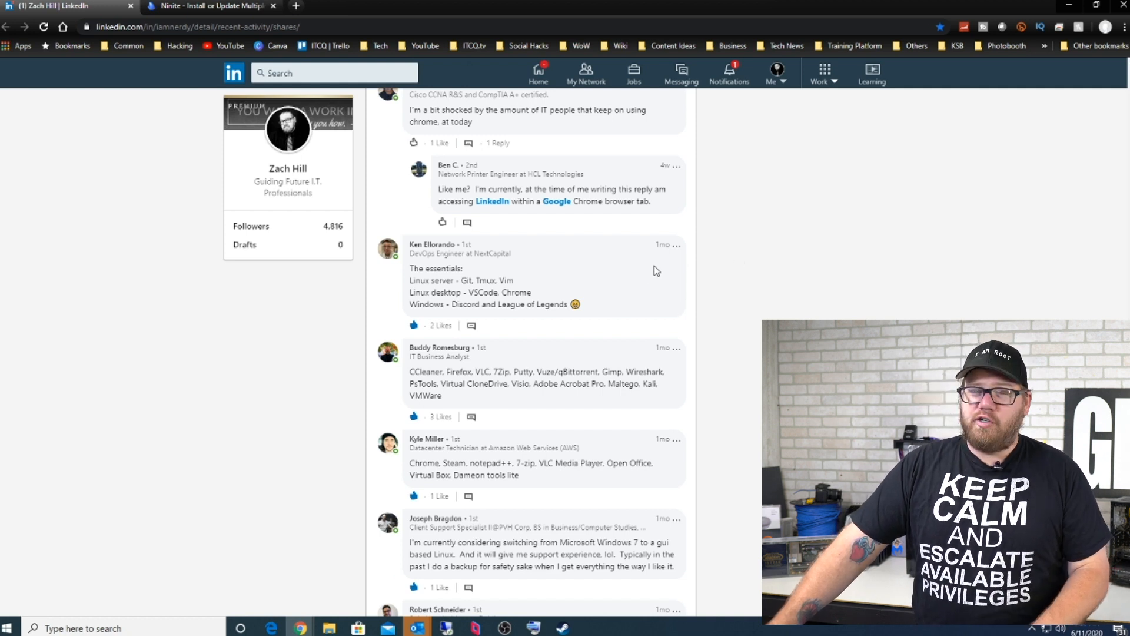
mouse_move(607, 277)
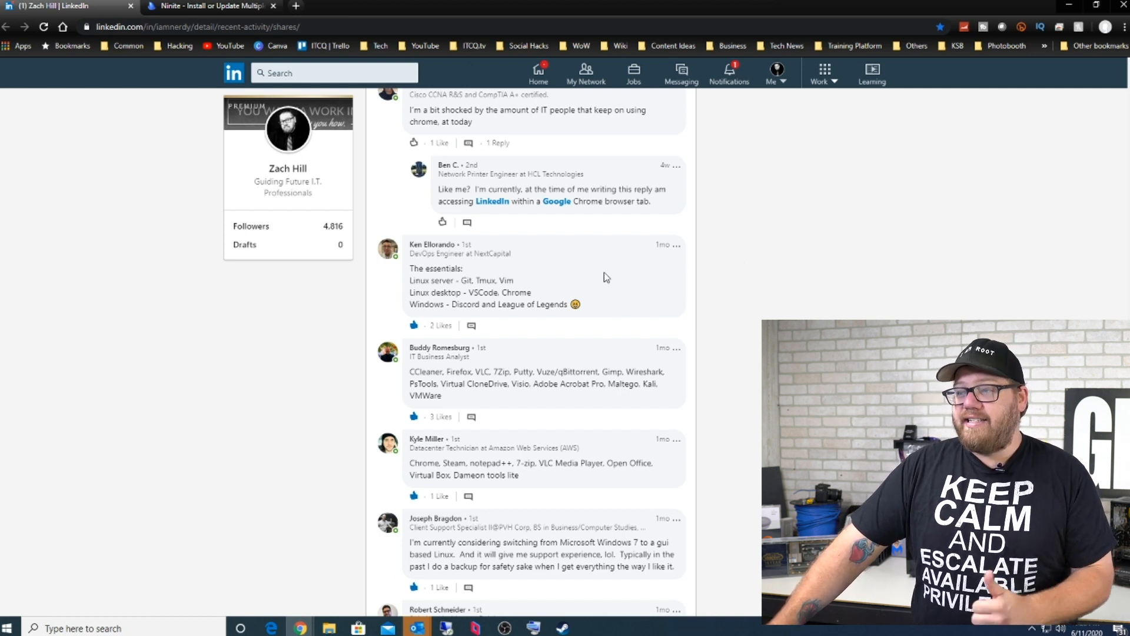
mouse_move(604, 271)
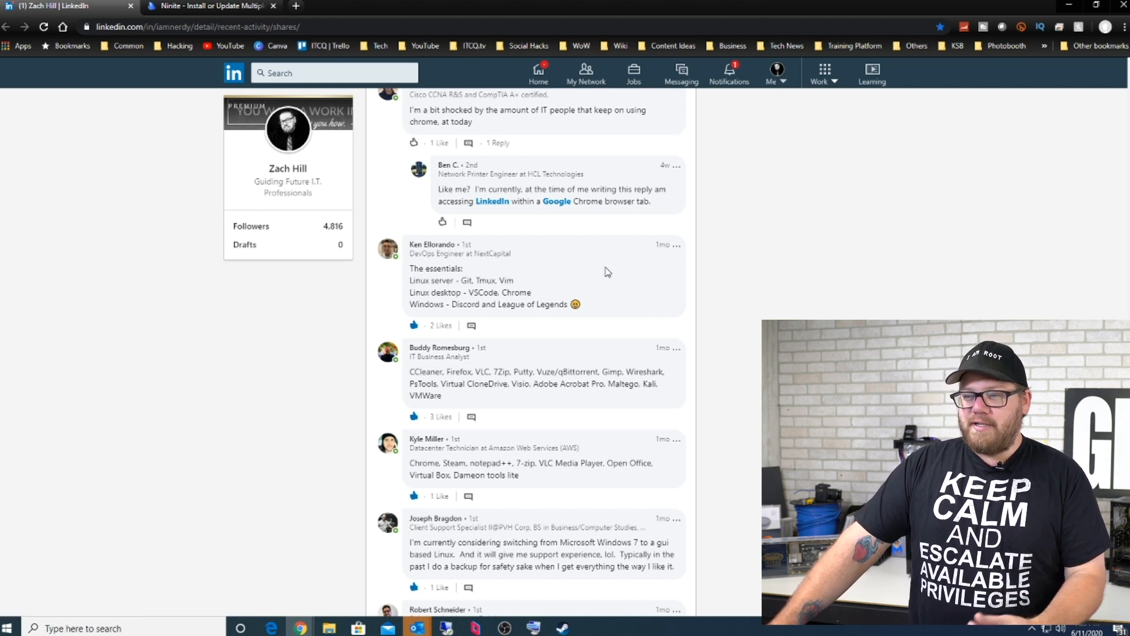
mouse_move(649, 275)
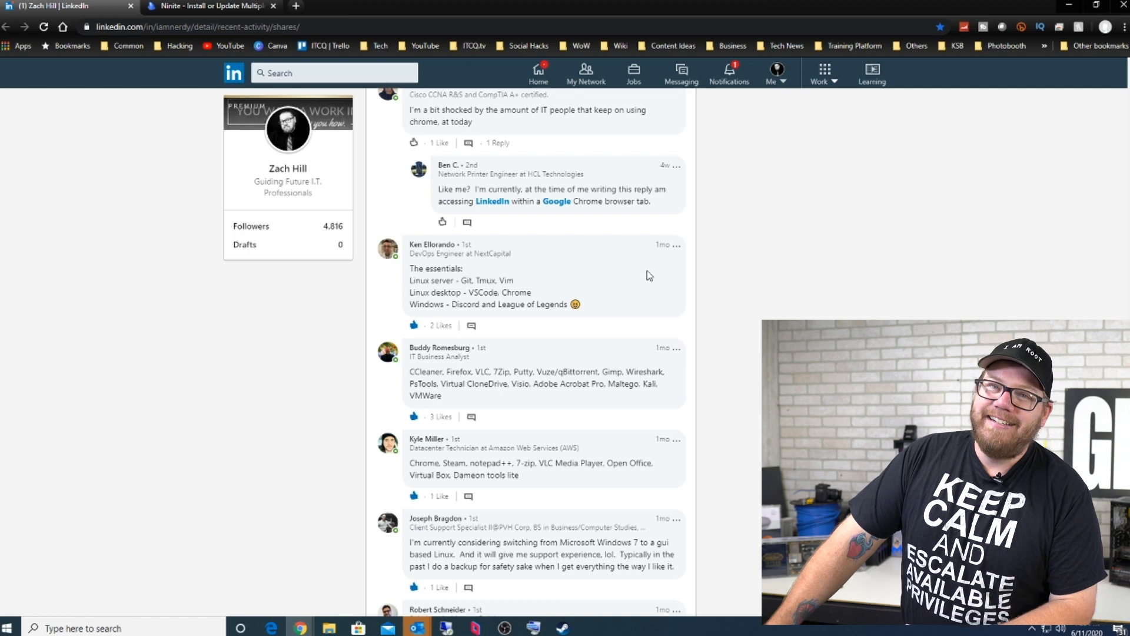
mouse_move(638, 250)
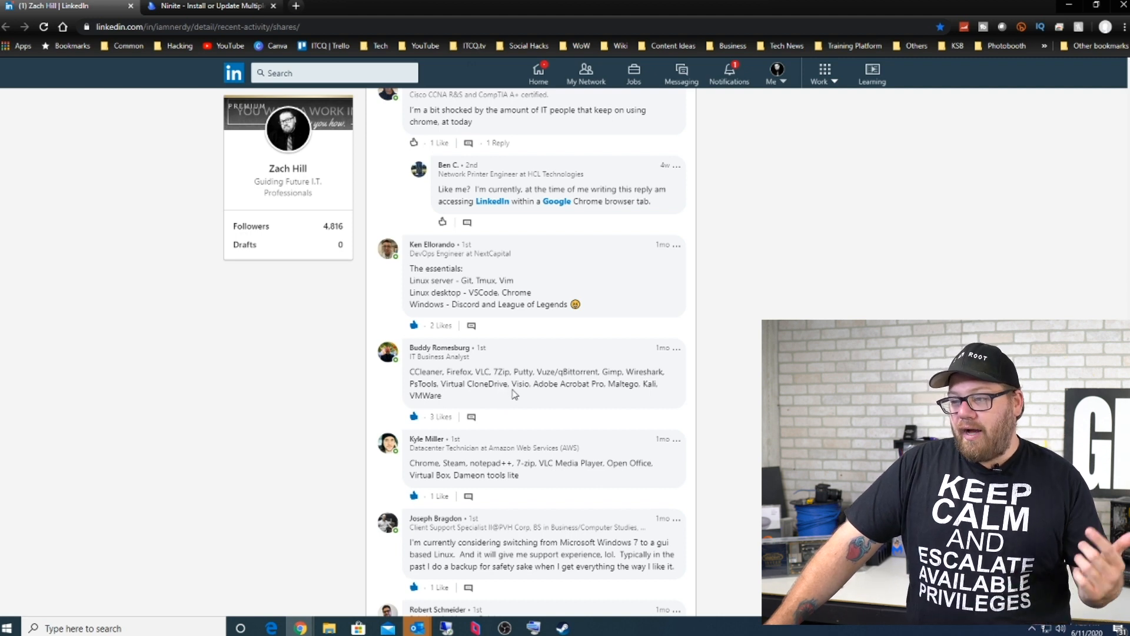
mouse_move(551, 388)
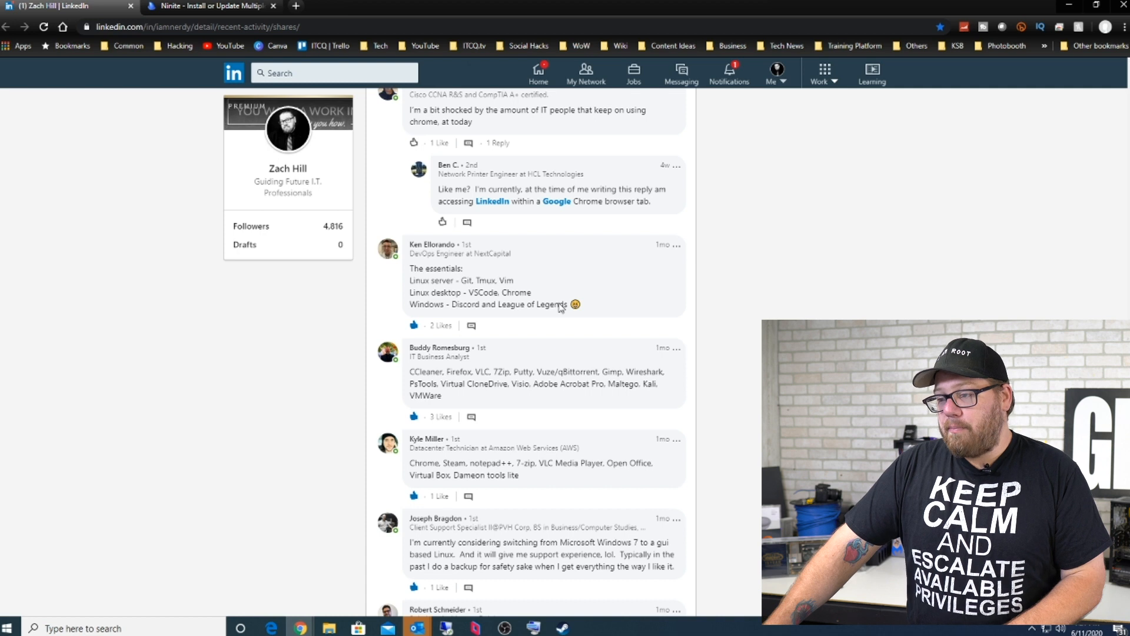
mouse_move(641, 396)
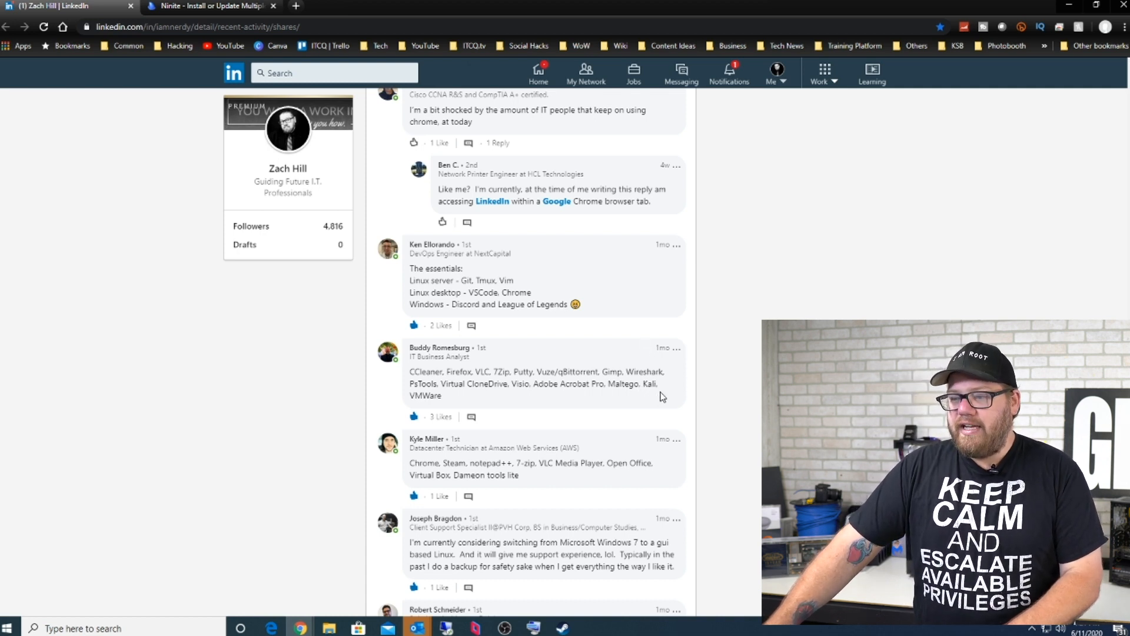
- Scroll on through commenters' Linux server, desktop and Windows essentials lists
scroll(down, 3)
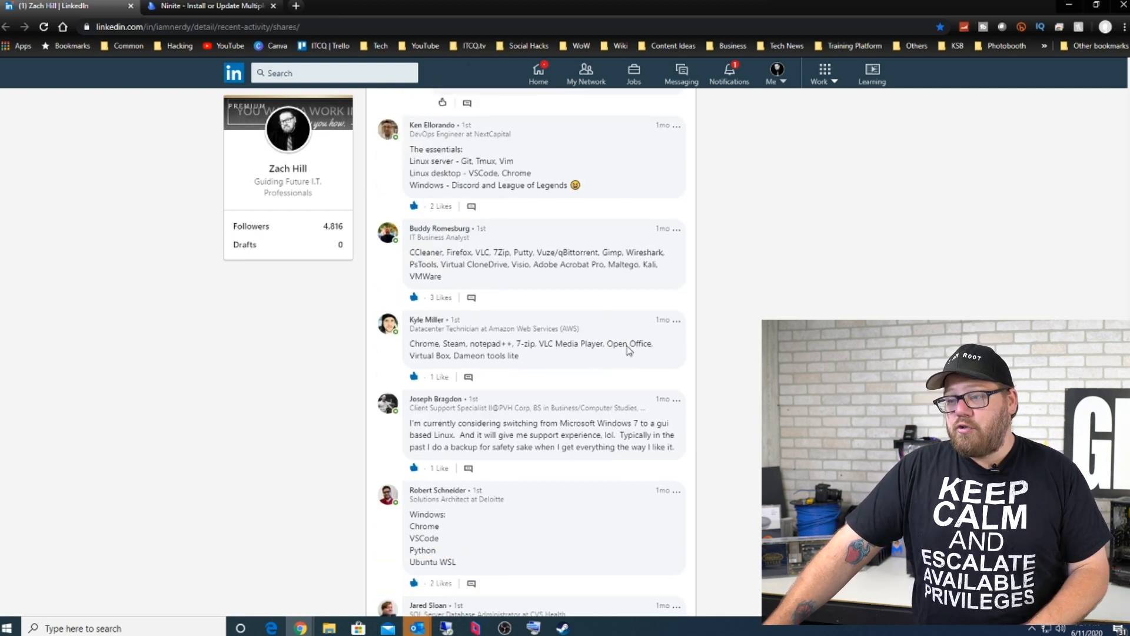
scroll(down, 3)
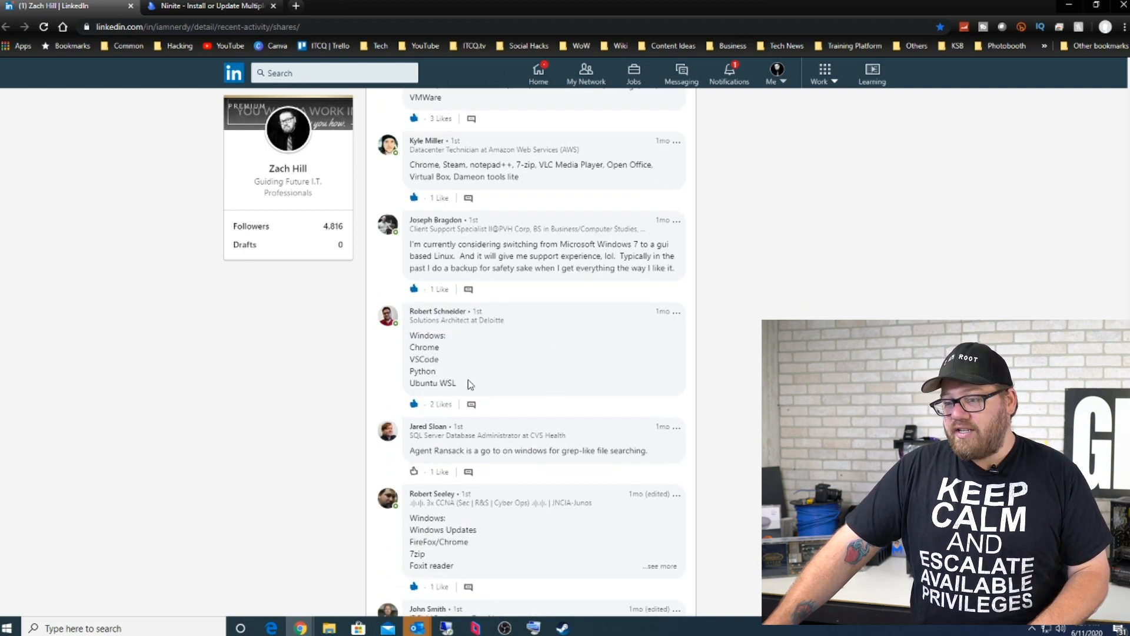
mouse_move(546, 344)
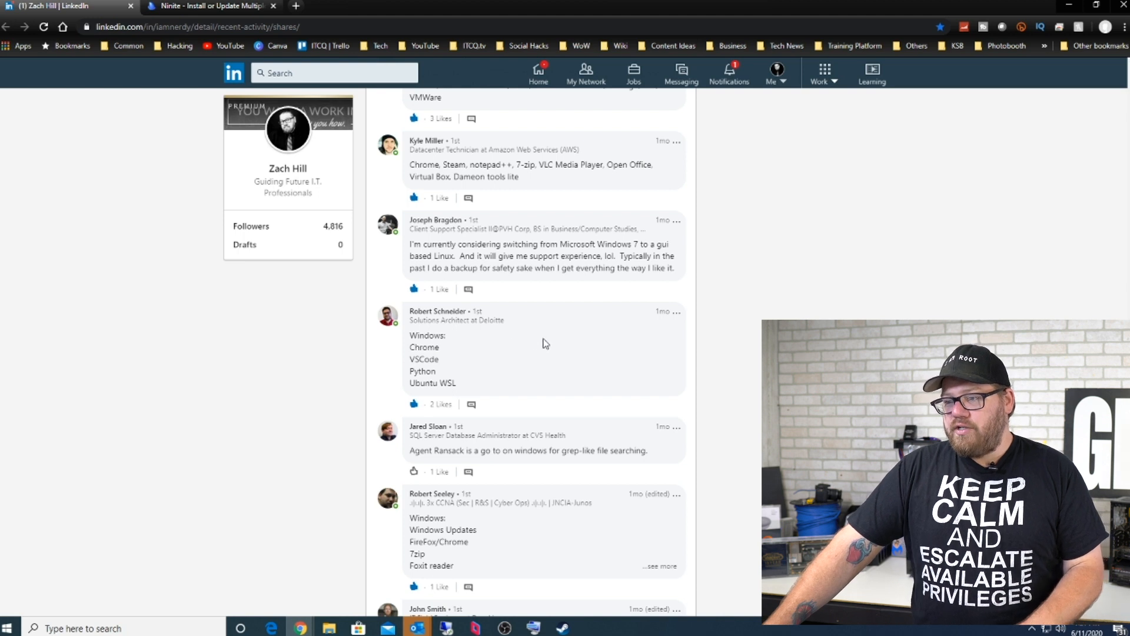
scroll(down, 3)
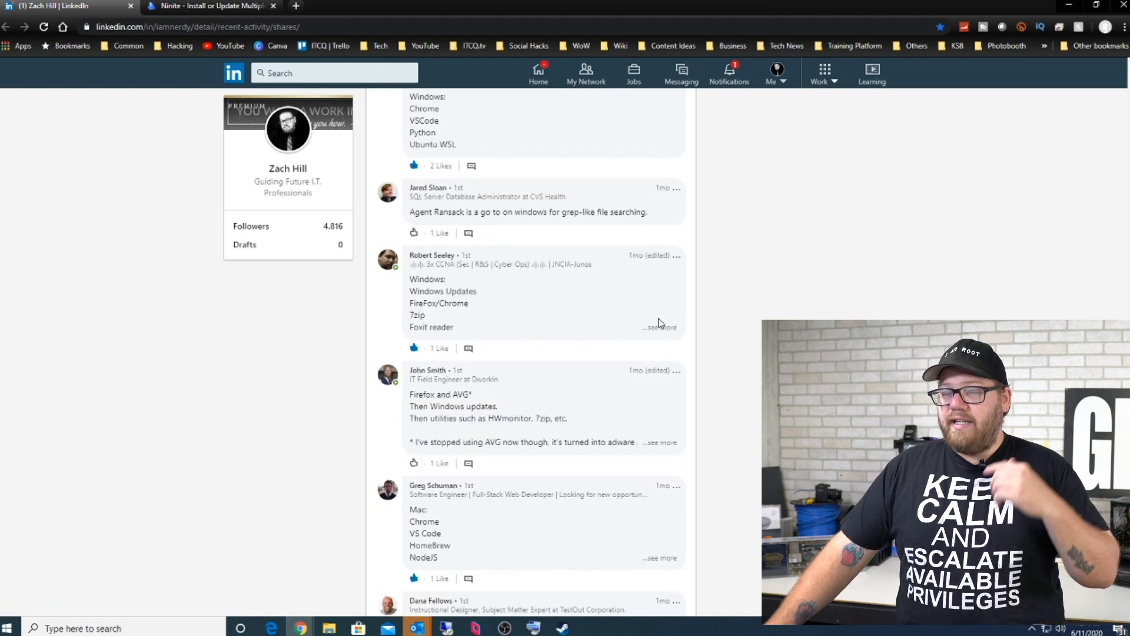
click(665, 327)
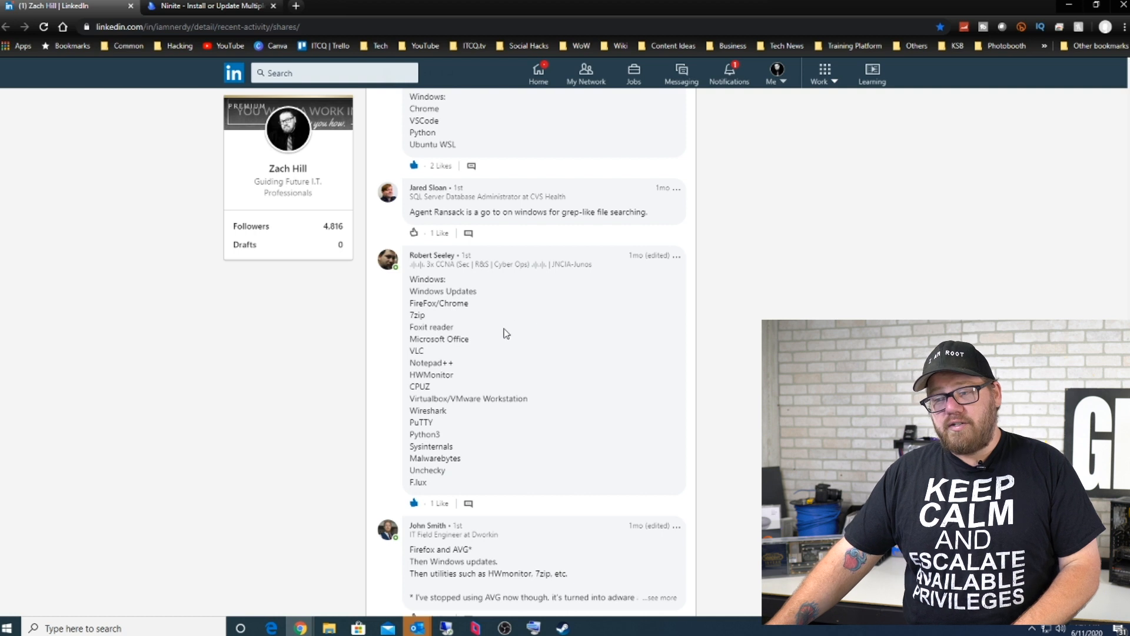
mouse_move(547, 355)
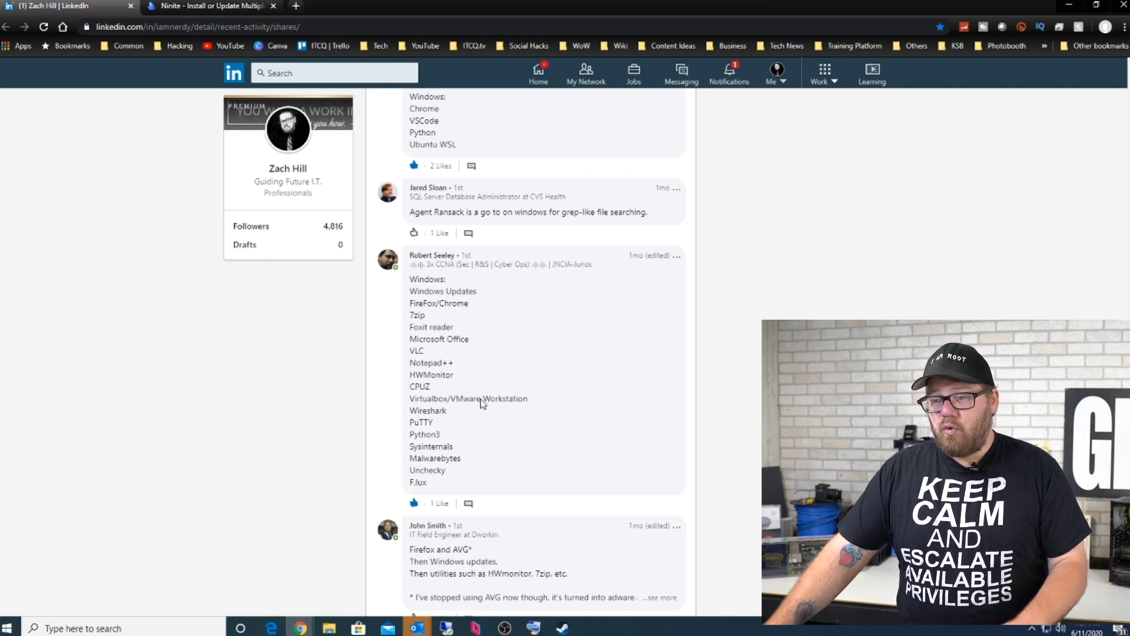
mouse_move(440, 434)
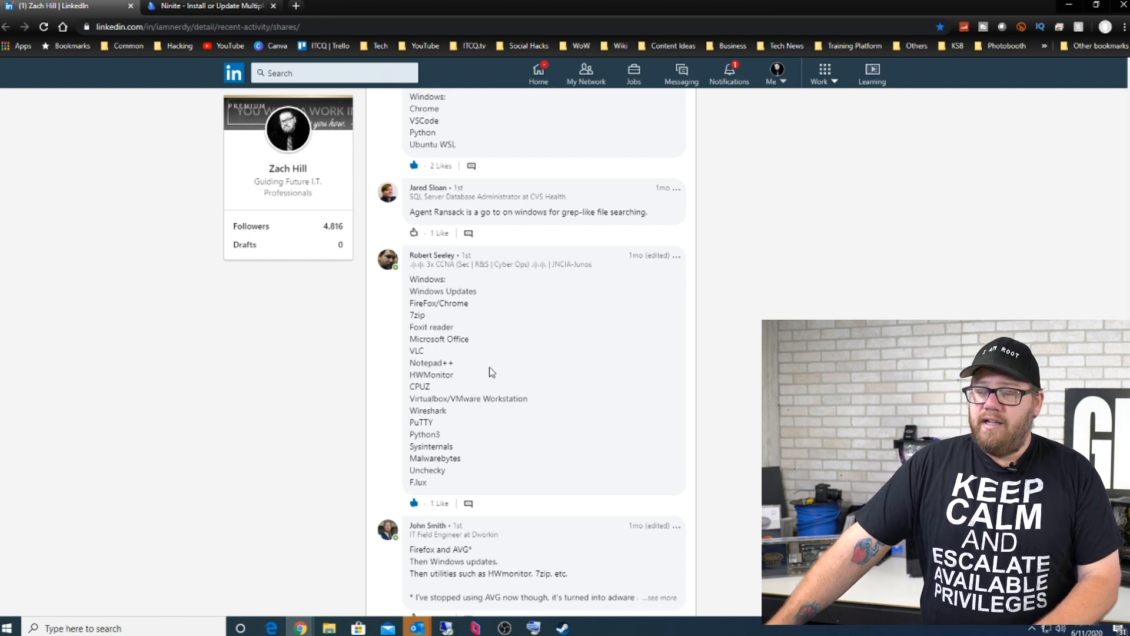
scroll(down, 3)
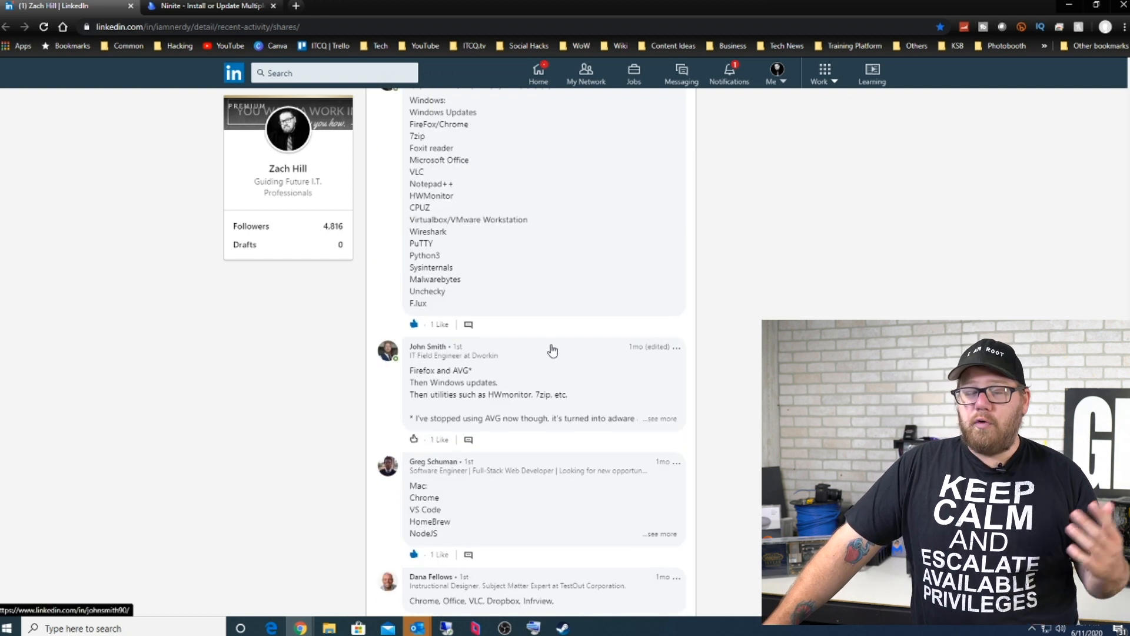
scroll(down, 3)
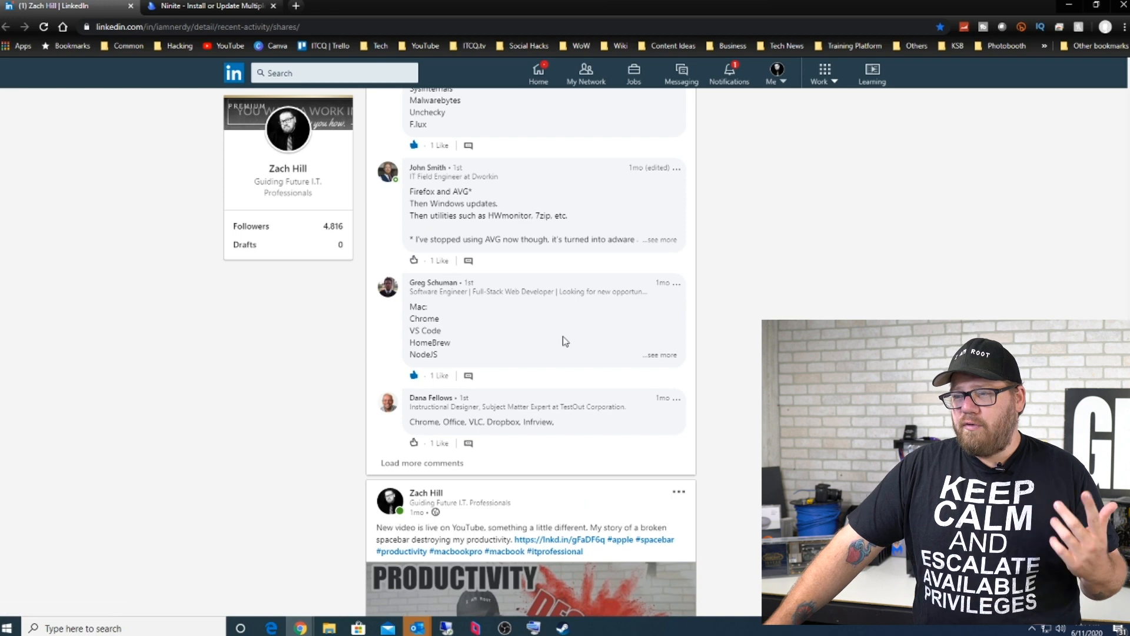